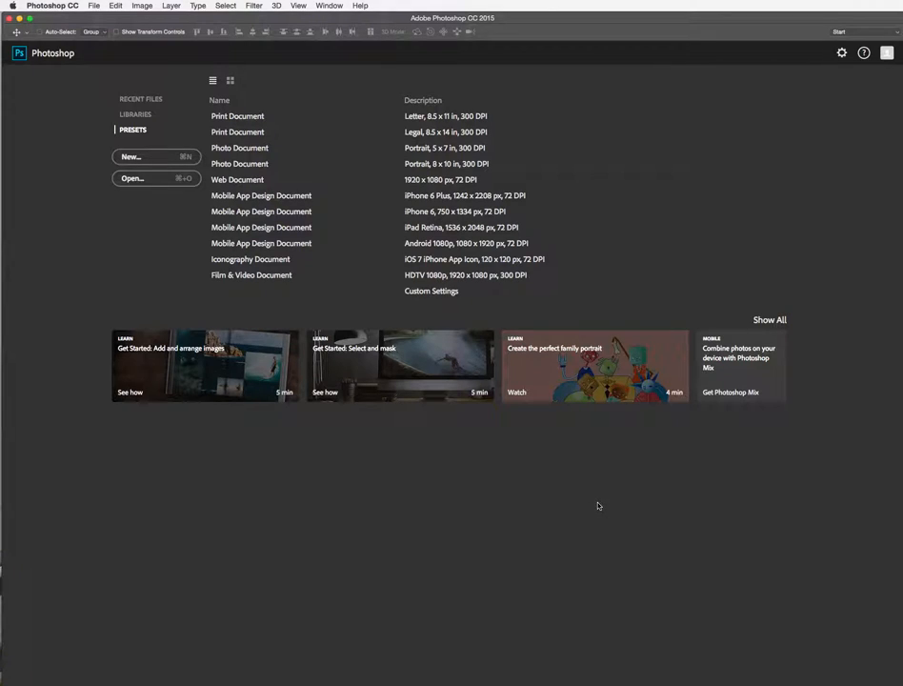
mouse_move(606, 505)
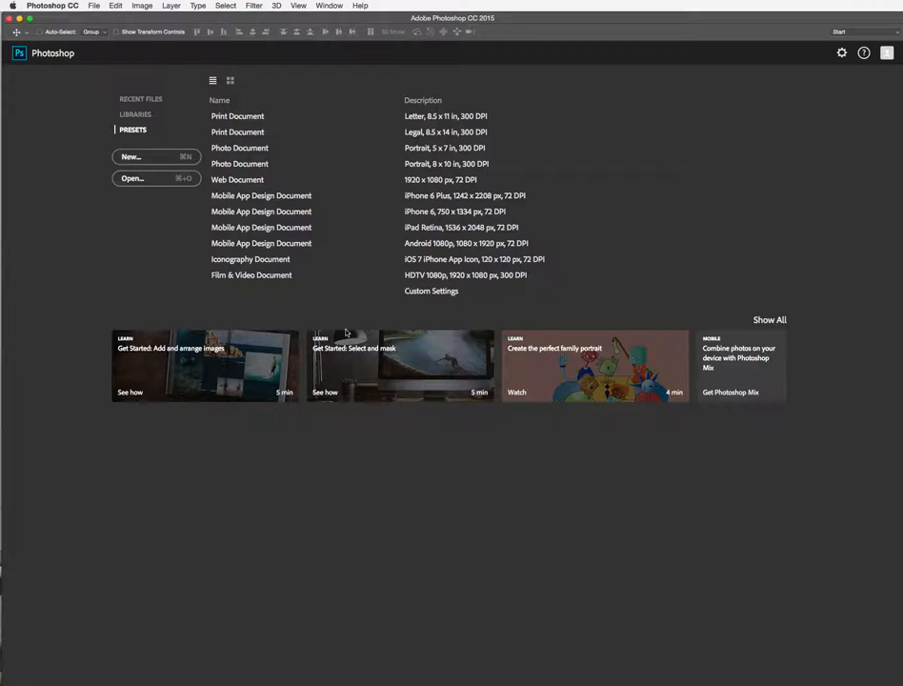
Step: Create a new document named 'waffles lauren' with a transparent background
click(130, 156)
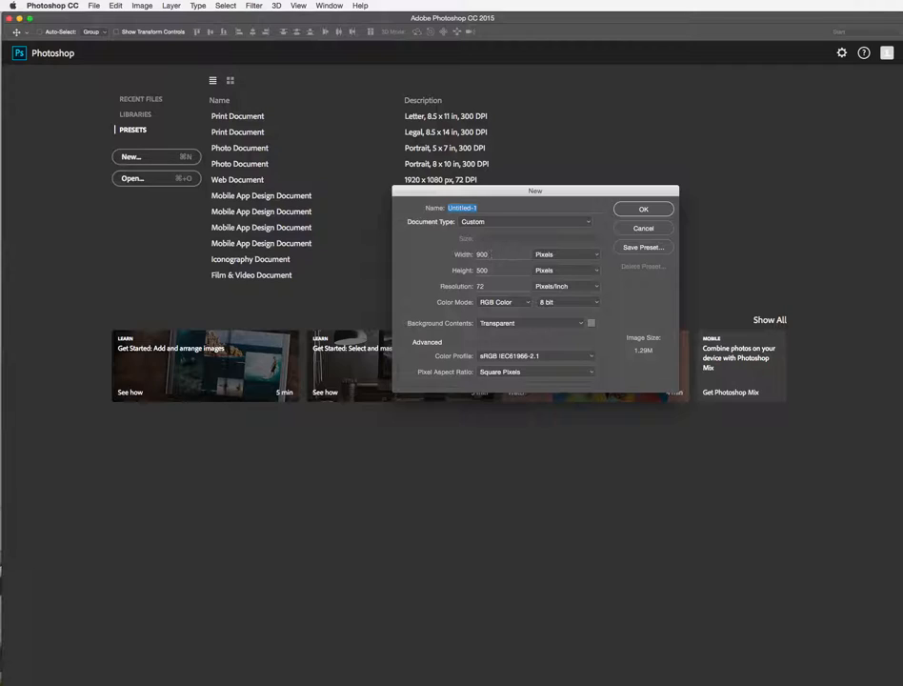
mouse_move(526, 224)
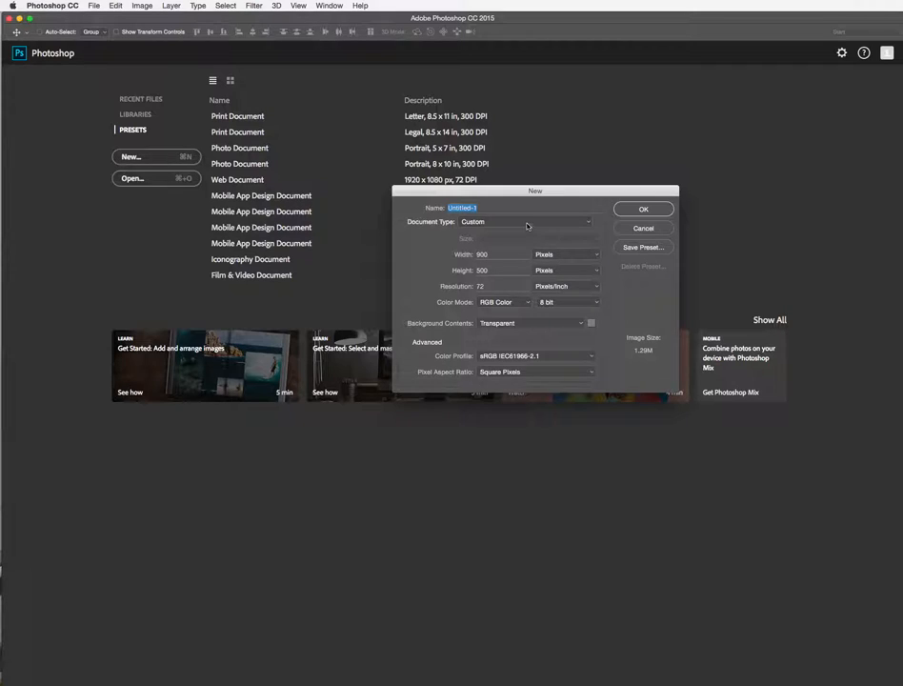
text(waffles-lauren)
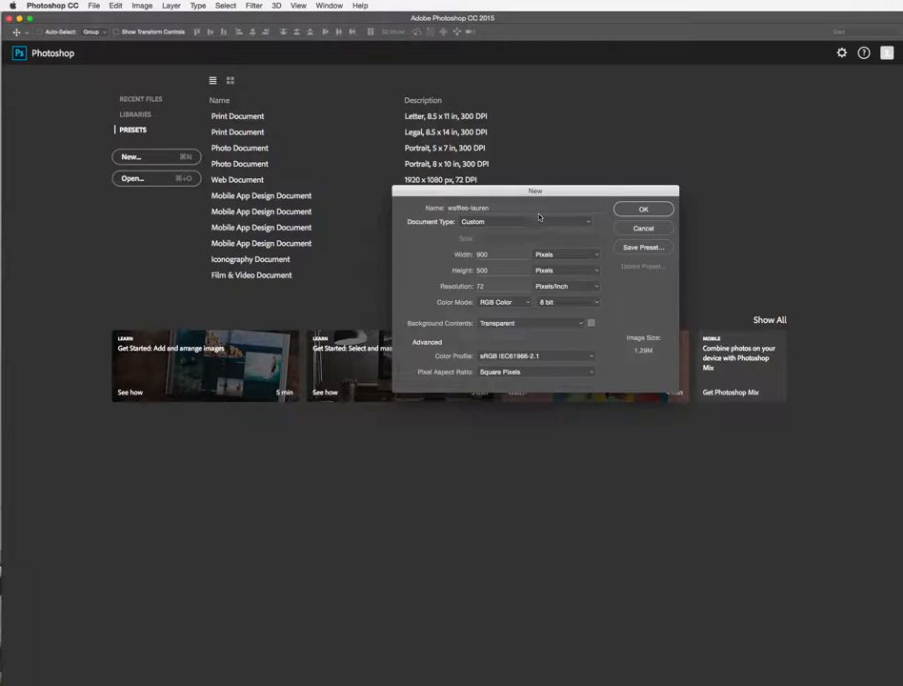
click(644, 208)
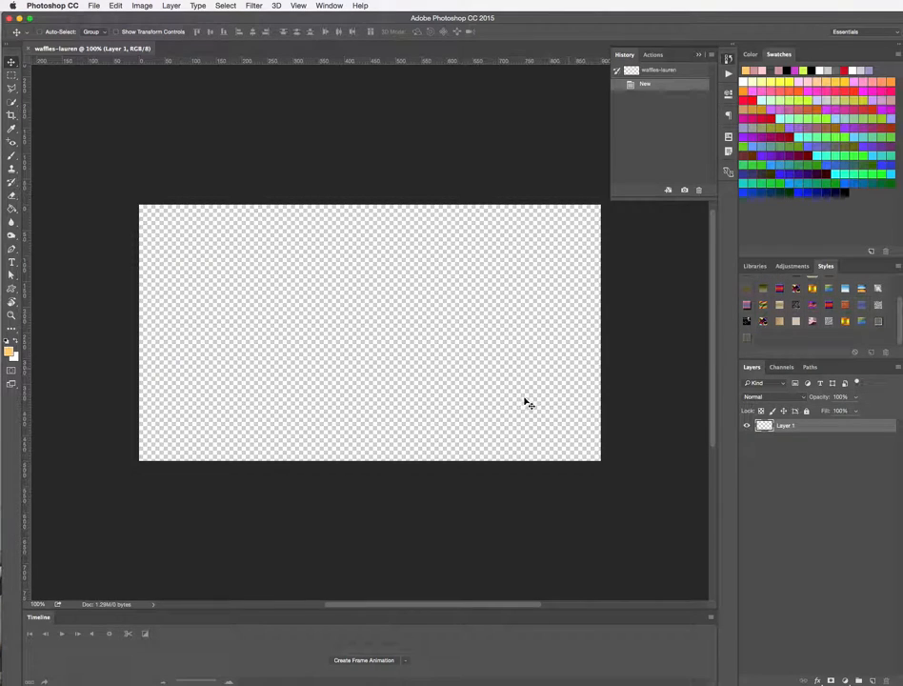
mouse_move(651, 409)
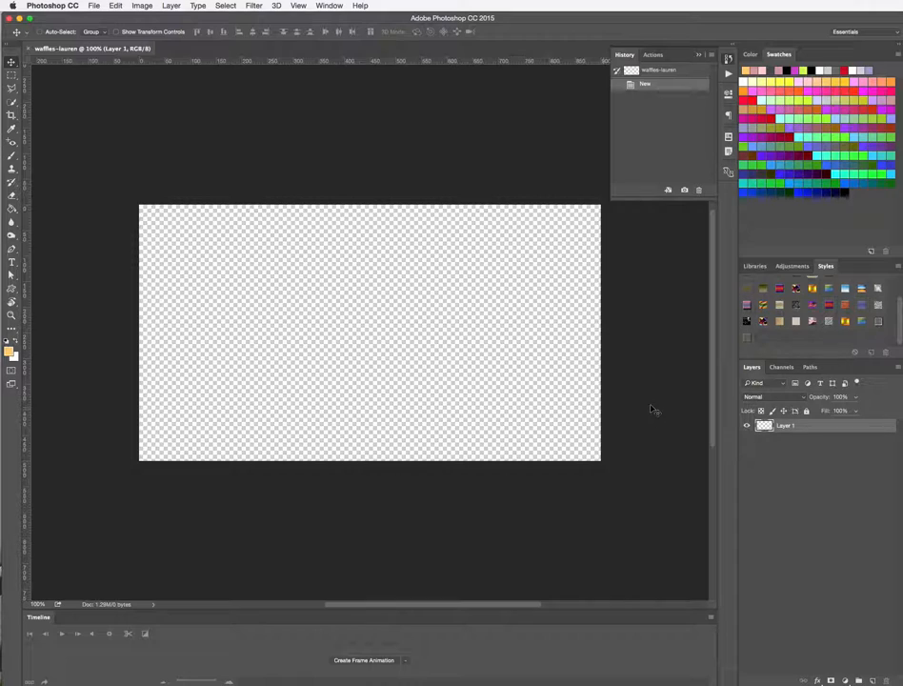
mouse_move(382, 369)
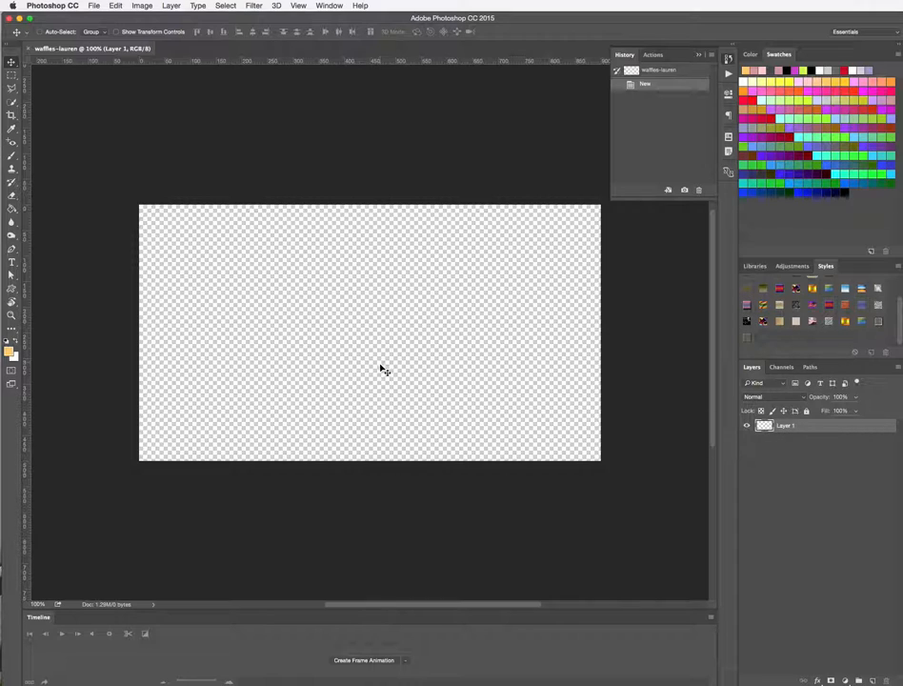
mouse_move(176, 314)
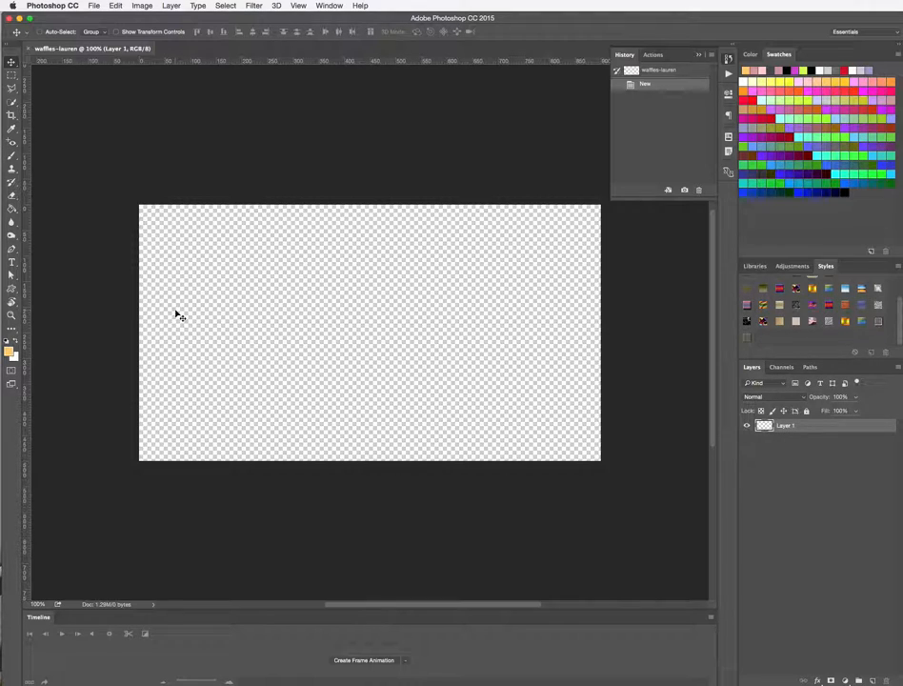
mouse_move(53, 263)
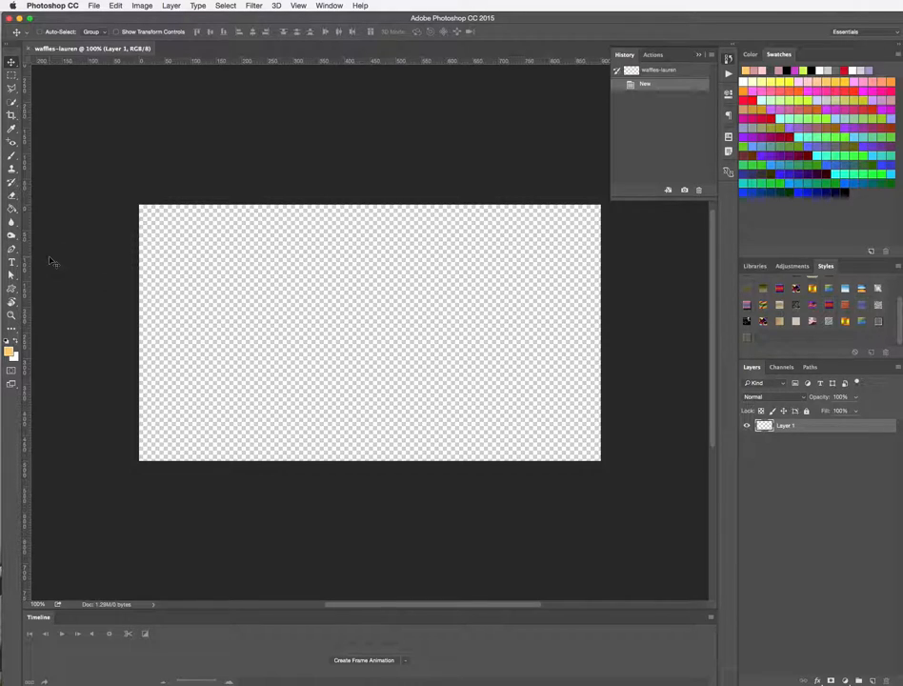
Step: Select the Gradient Tool ready to fill the empty canvas
click(12, 209)
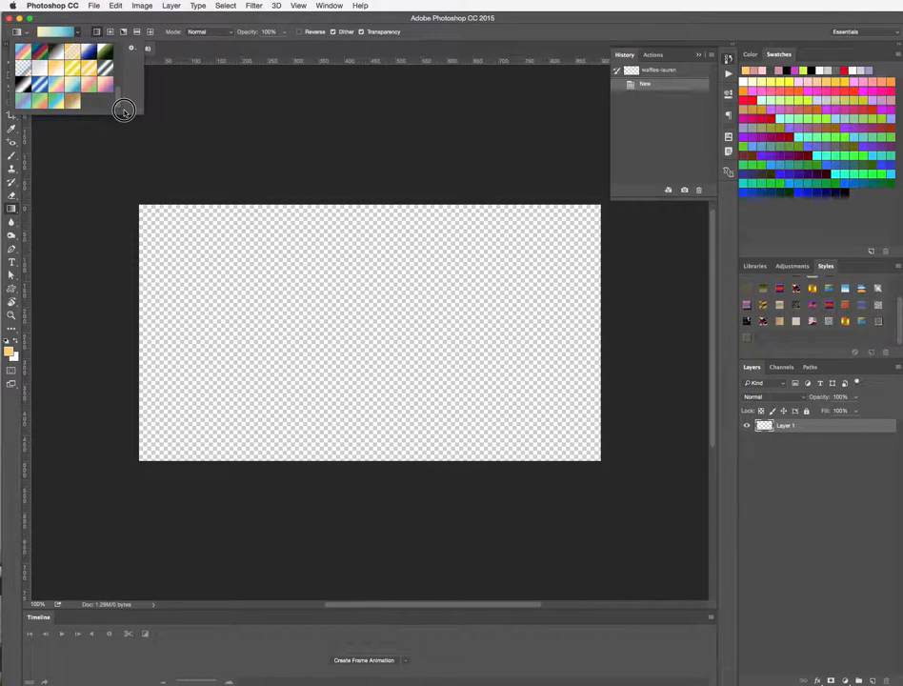
Step: Load the Pastels gradient set into the preset picker via its gear menu
click(133, 47)
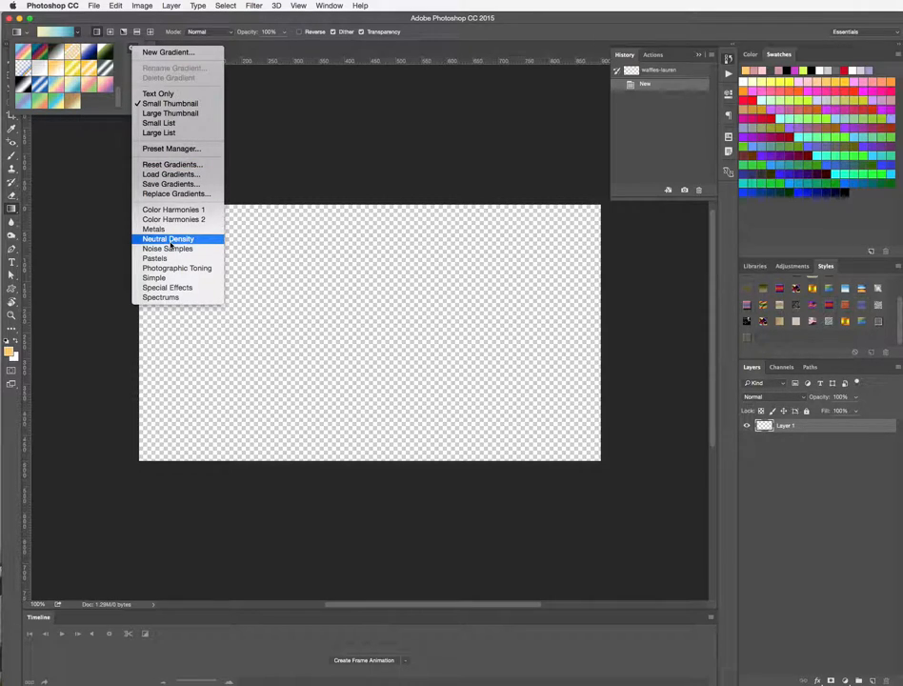
mouse_move(152, 228)
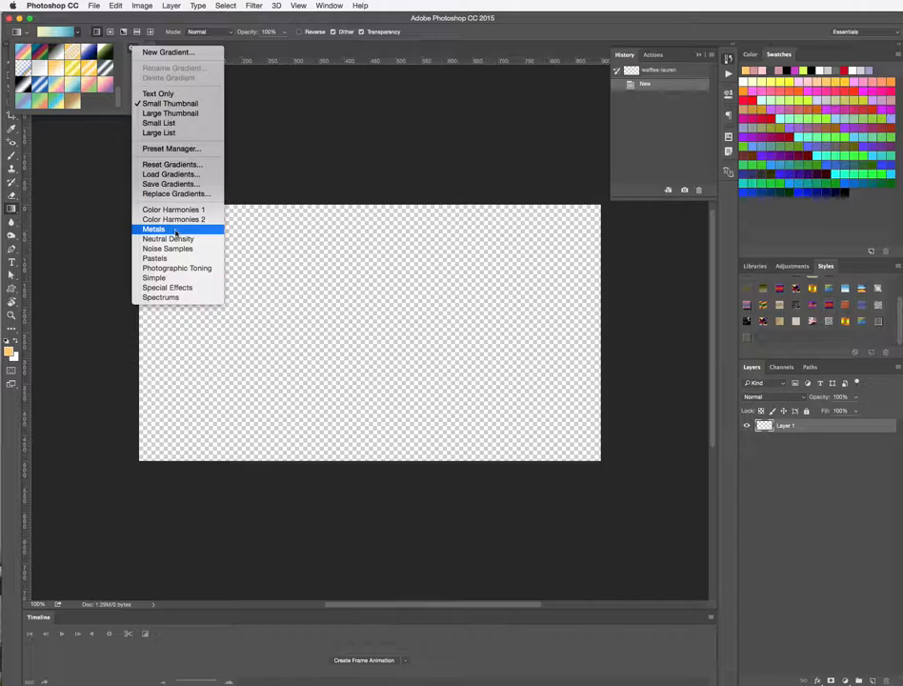
mouse_move(167, 238)
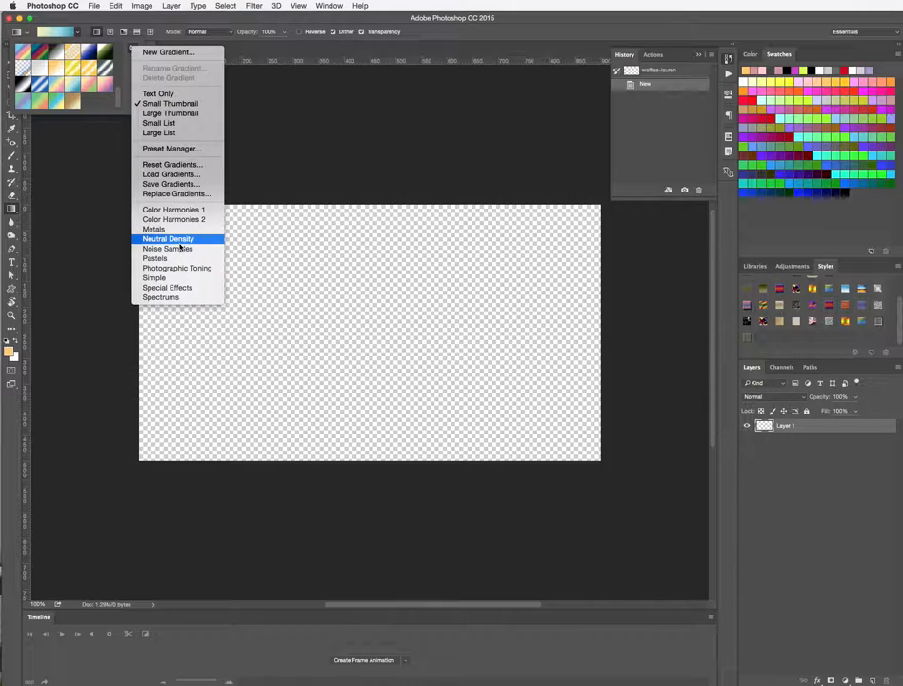
mouse_move(168, 248)
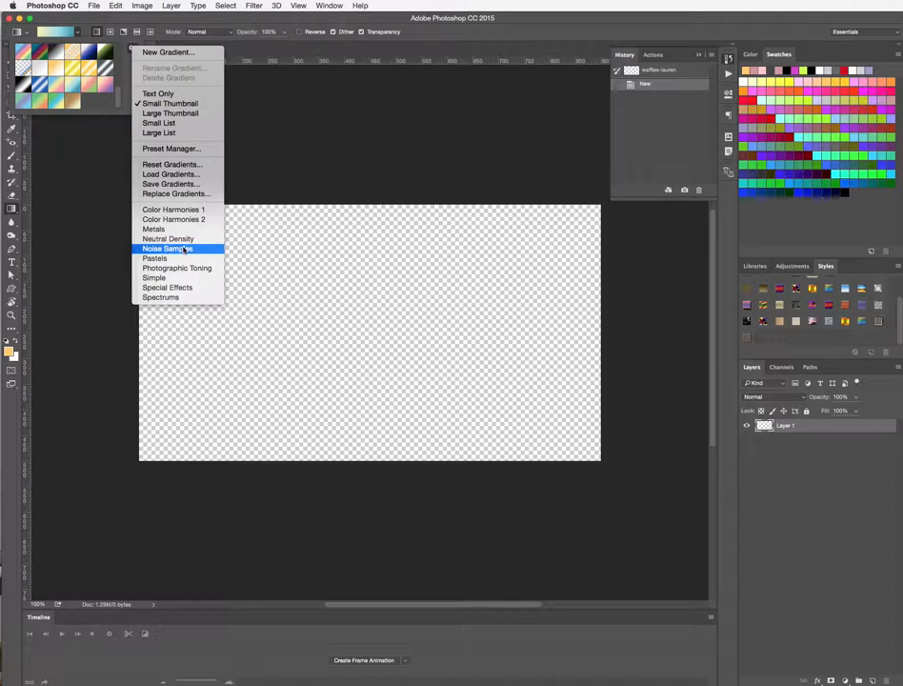
click(168, 248)
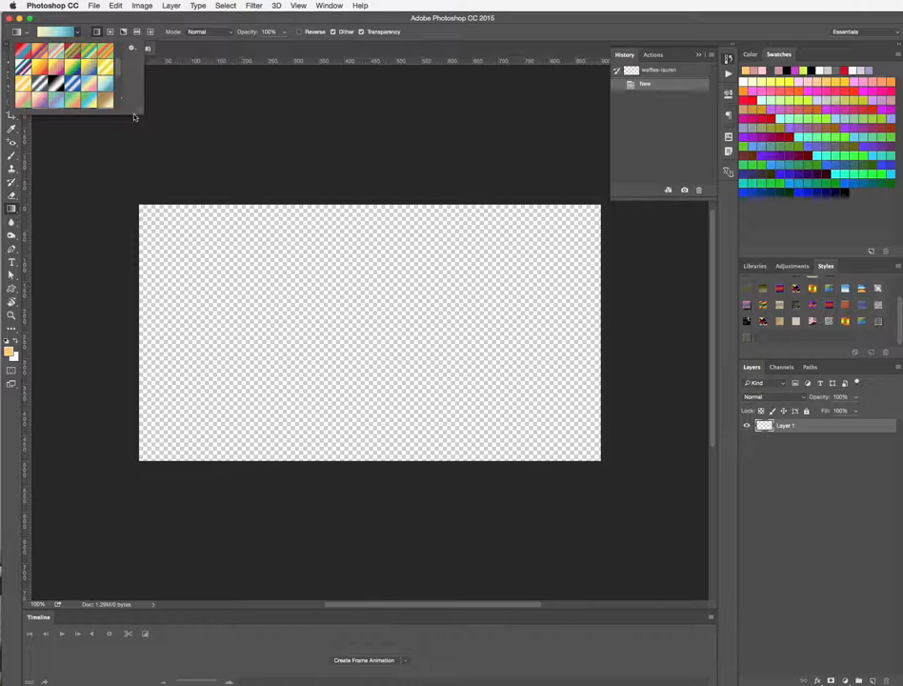
mouse_move(4, 217)
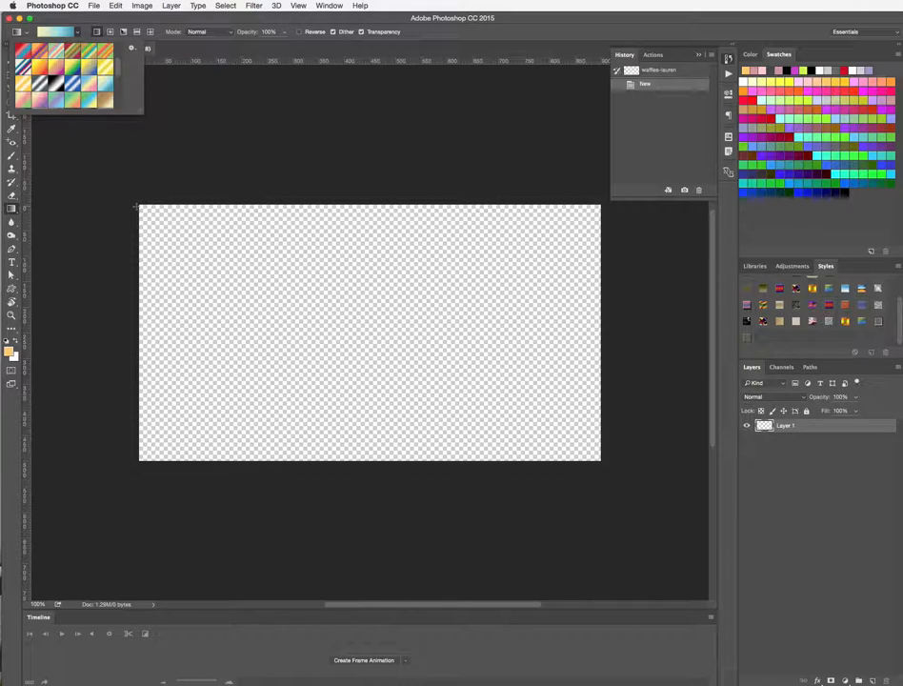
Step: Fill the canvas with a yellow-to-blue pastel gradient from top-left to bottom-right
drag(137, 206, 589, 454)
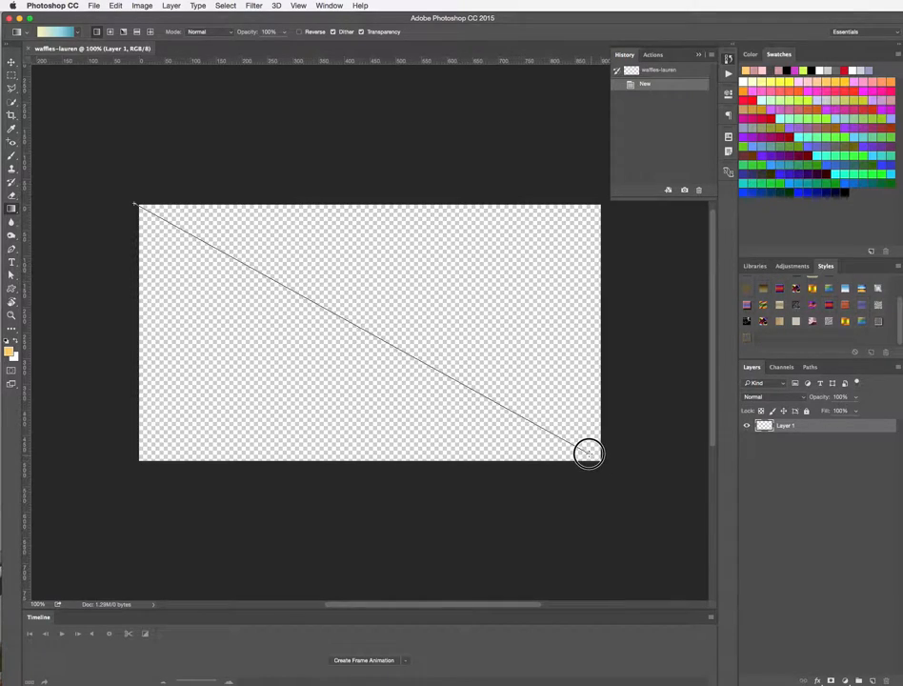
drag(137, 206, 591, 455)
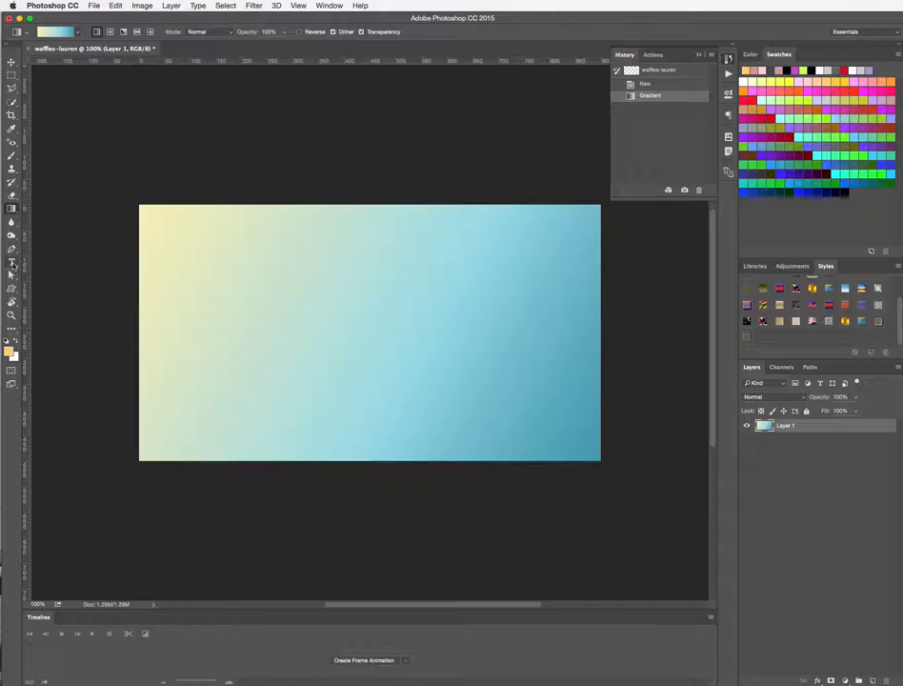
Step: Add a text layer reading 'Lauren' in chunky orange and centre it on the gradient
click(11, 263)
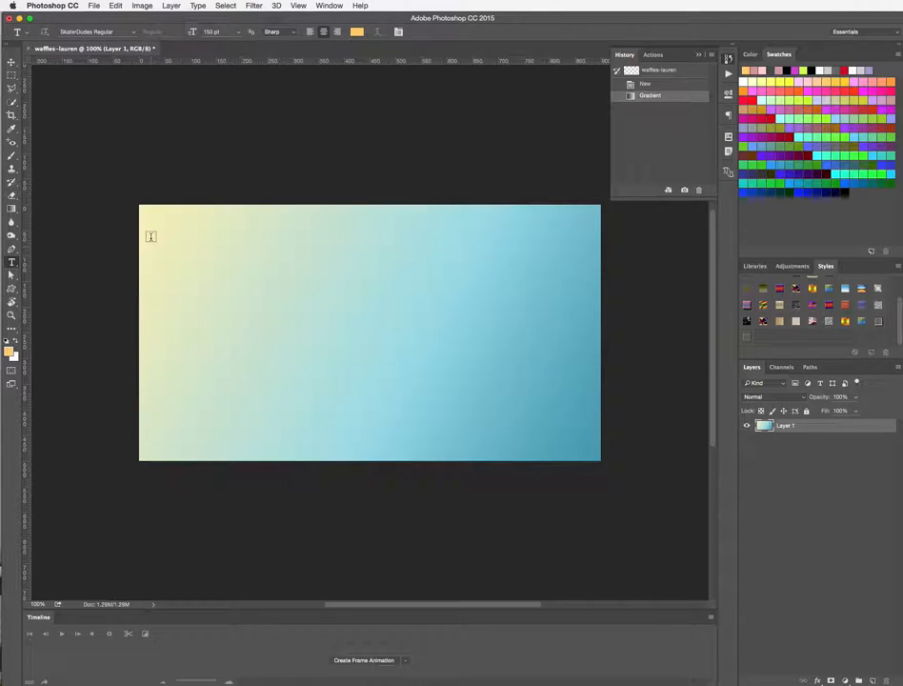
drag(152, 224, 560, 377)
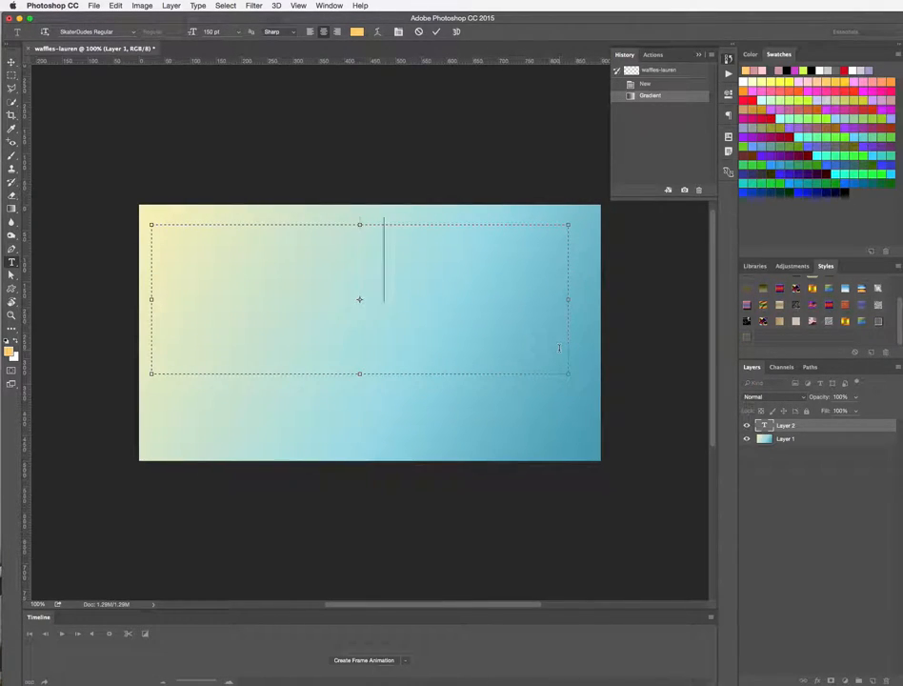
text(Lauren)
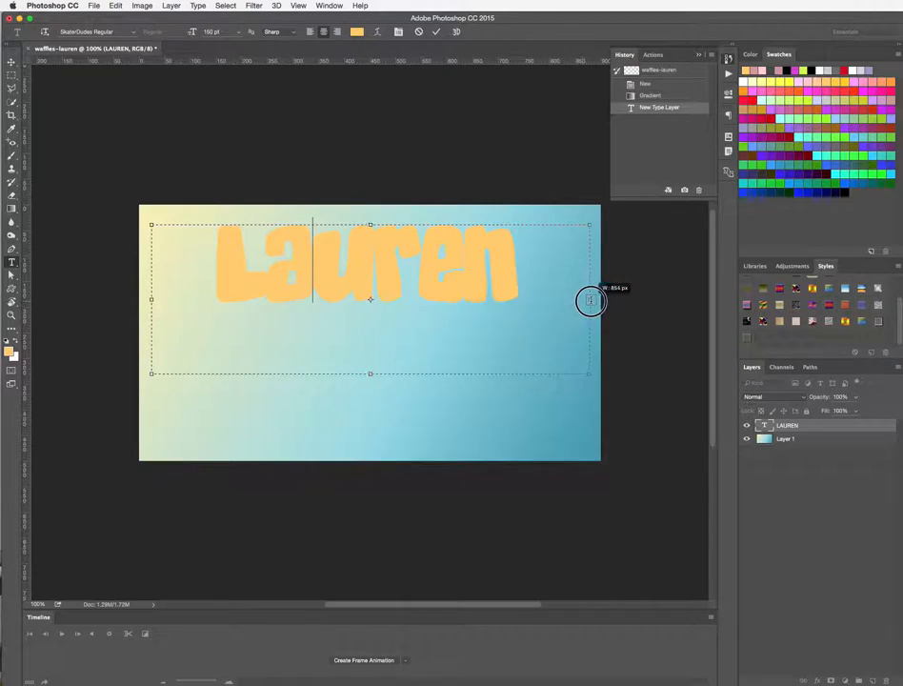
drag(591, 301, 594, 301)
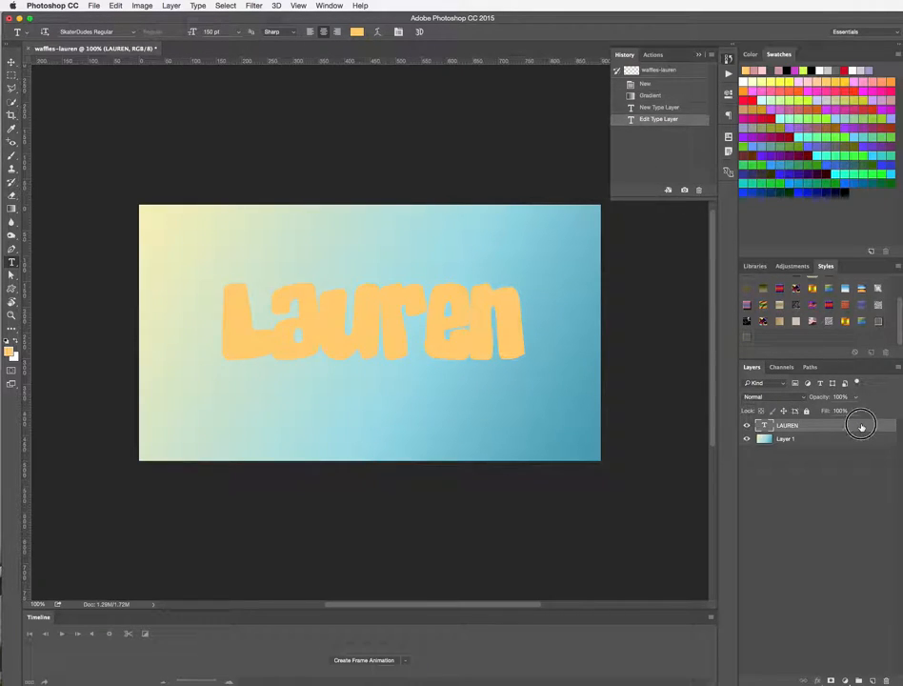
Step: Enable Bevel & Emboss in the LAUREN layer's Layer Style
double_click(787, 425)
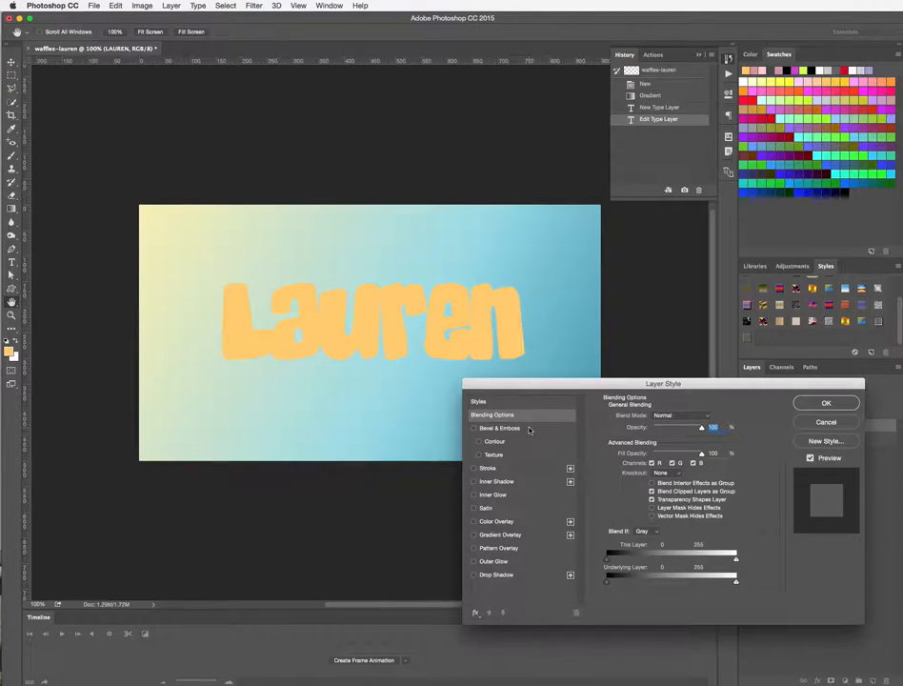
click(499, 427)
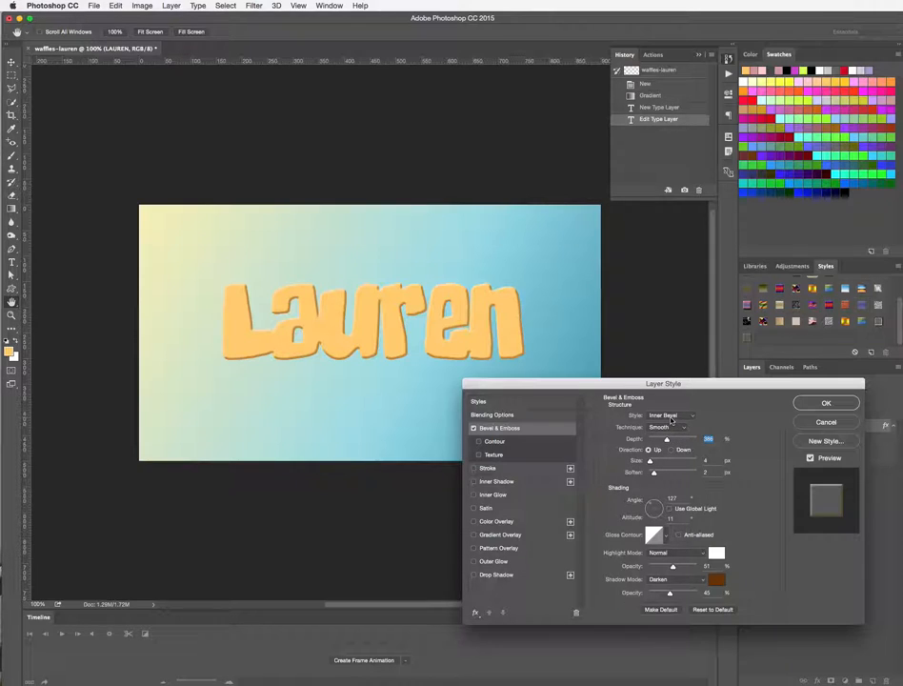
Step: Set the bevel Technique to Chisel Hard for a sharper edge
click(671, 427)
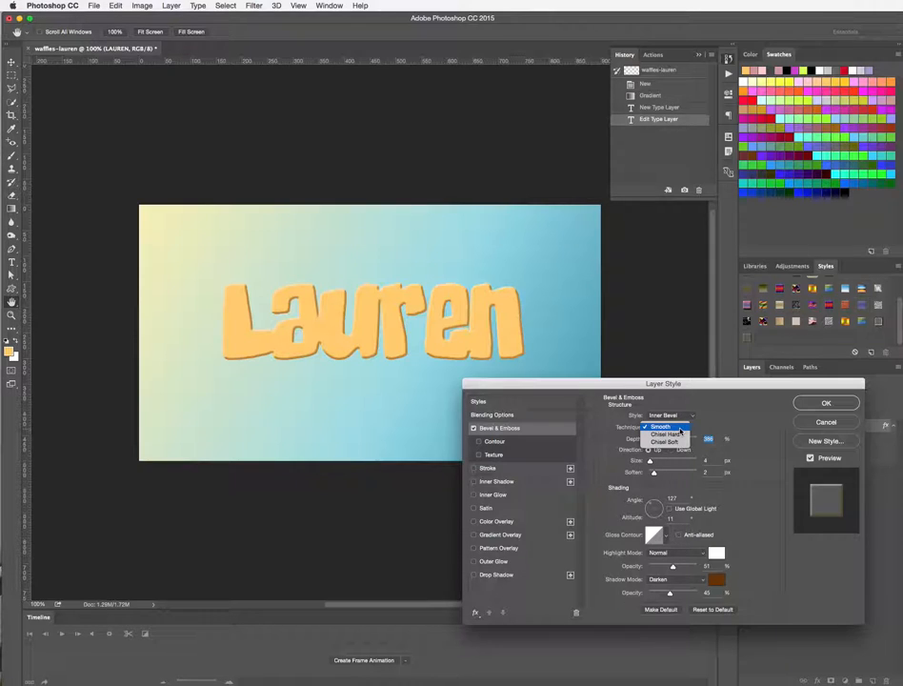
click(663, 434)
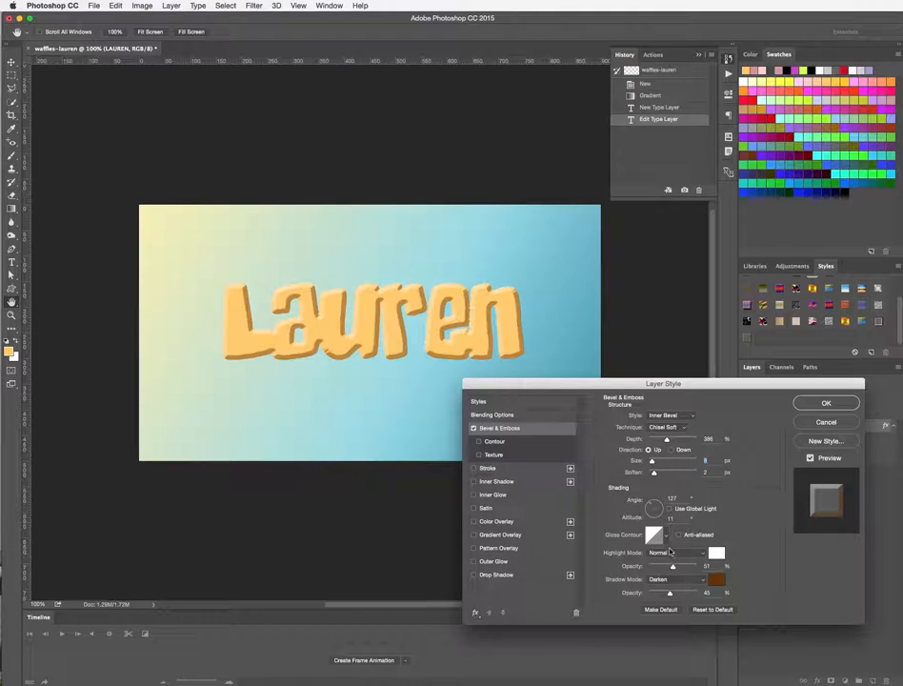
click(656, 533)
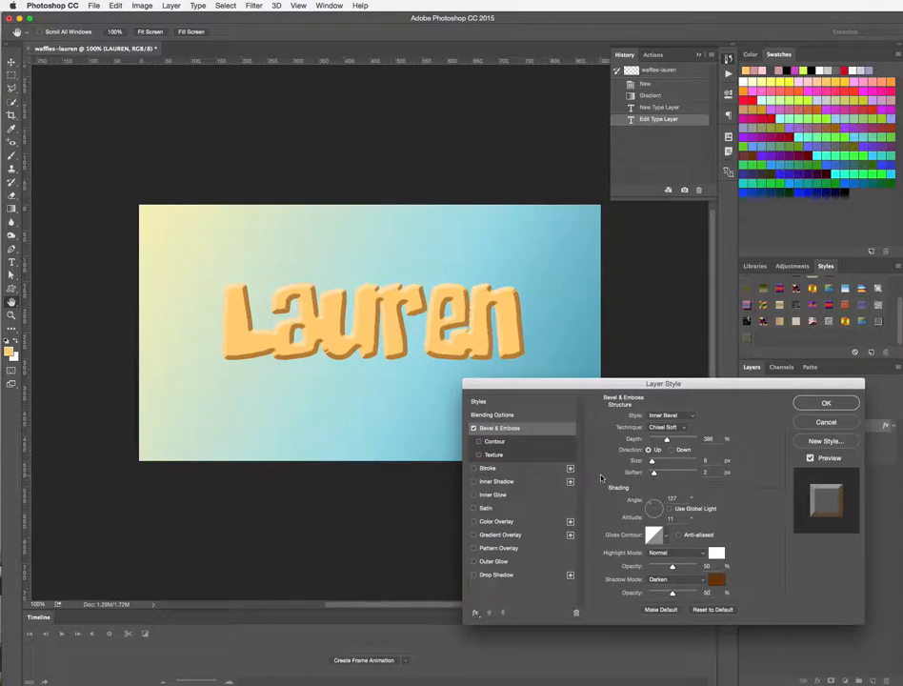
Step: Adjust the bevel's shading angle and altitude for stronger lighting
drag(652, 472, 656, 472)
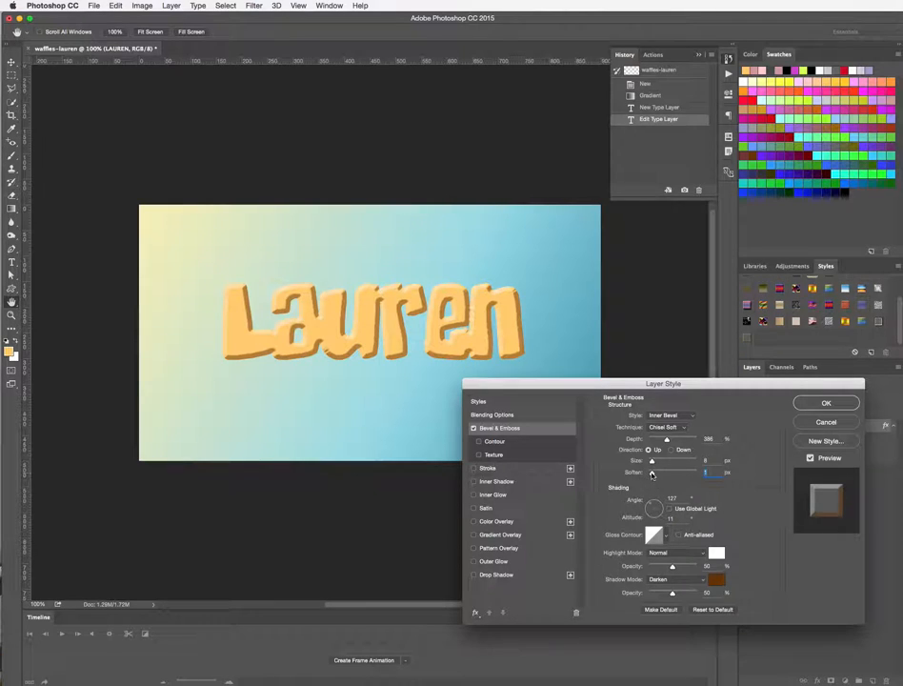
drag(667, 472, 655, 473)
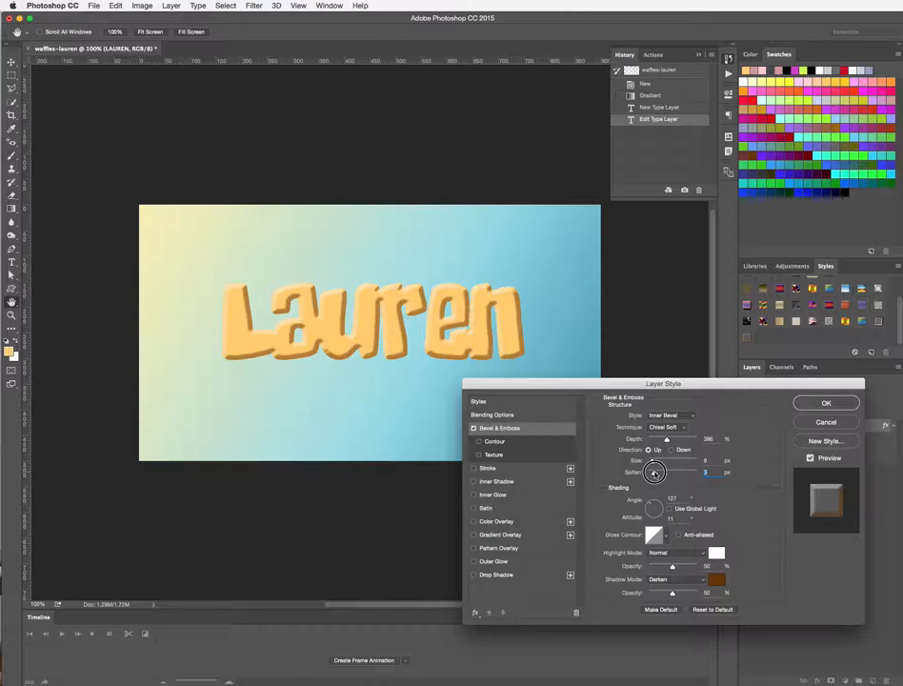
drag(656, 473, 645, 474)
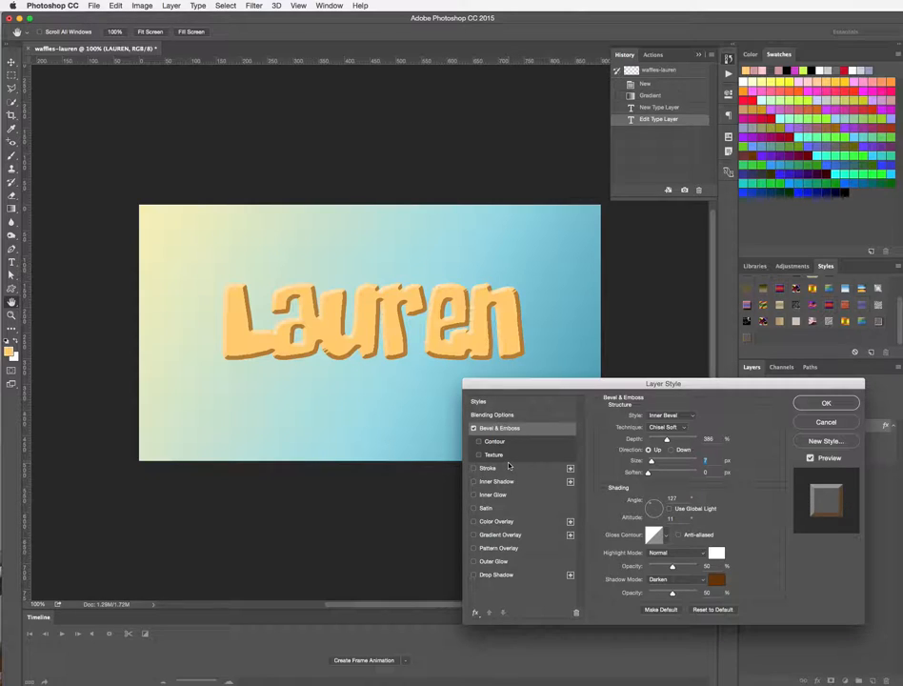
click(496, 442)
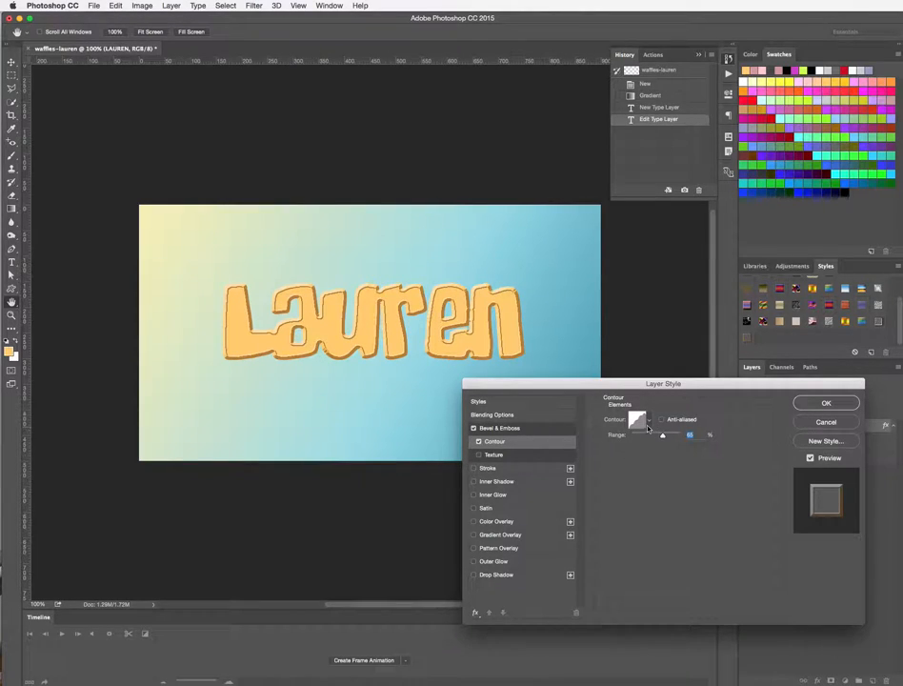
Step: Apply a contour preset to the bevel edges and fine-tune its Range slider
click(639, 420)
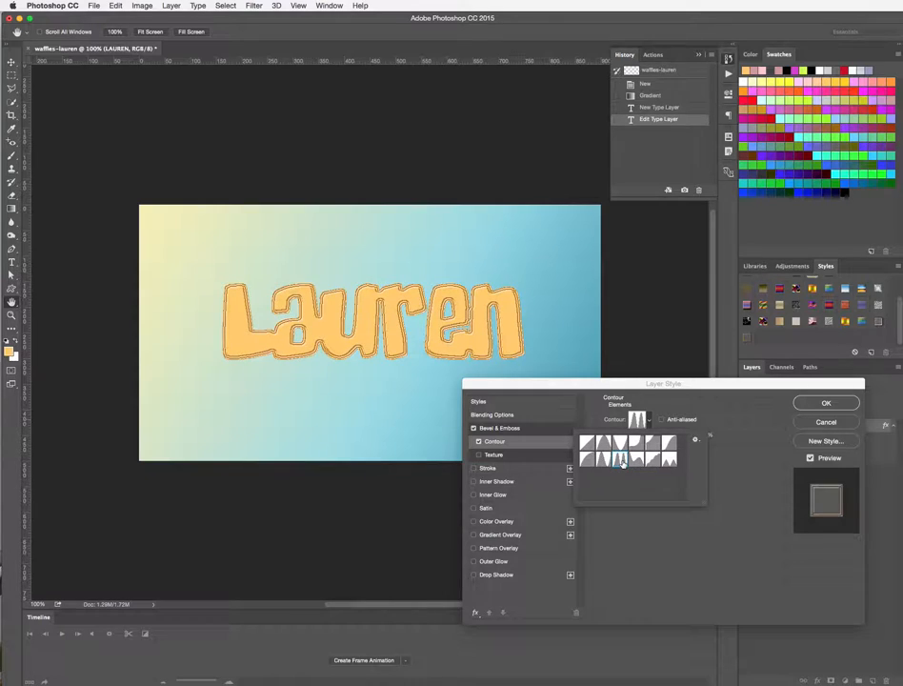
click(640, 458)
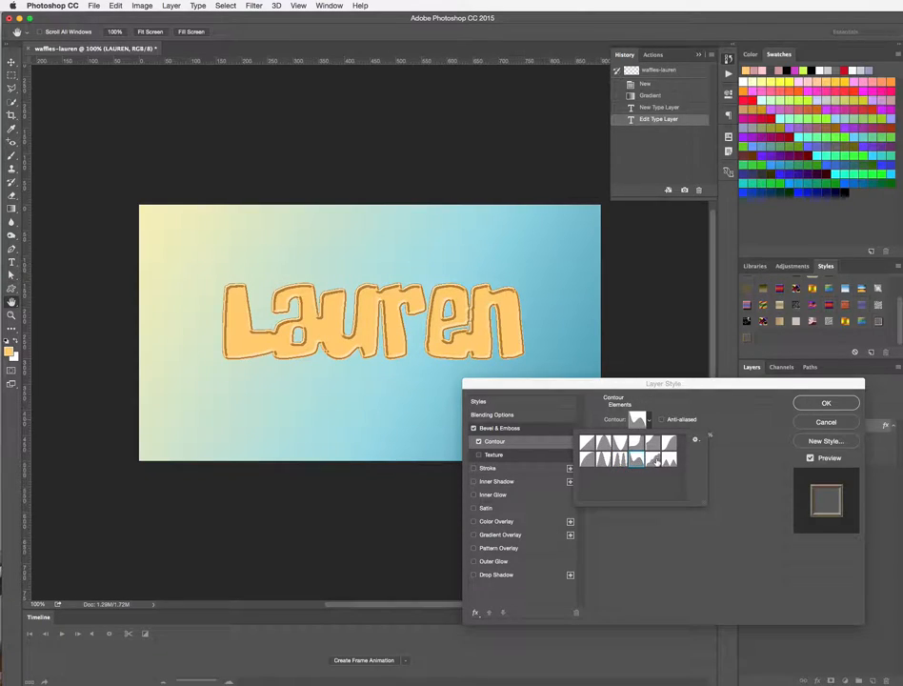
click(660, 459)
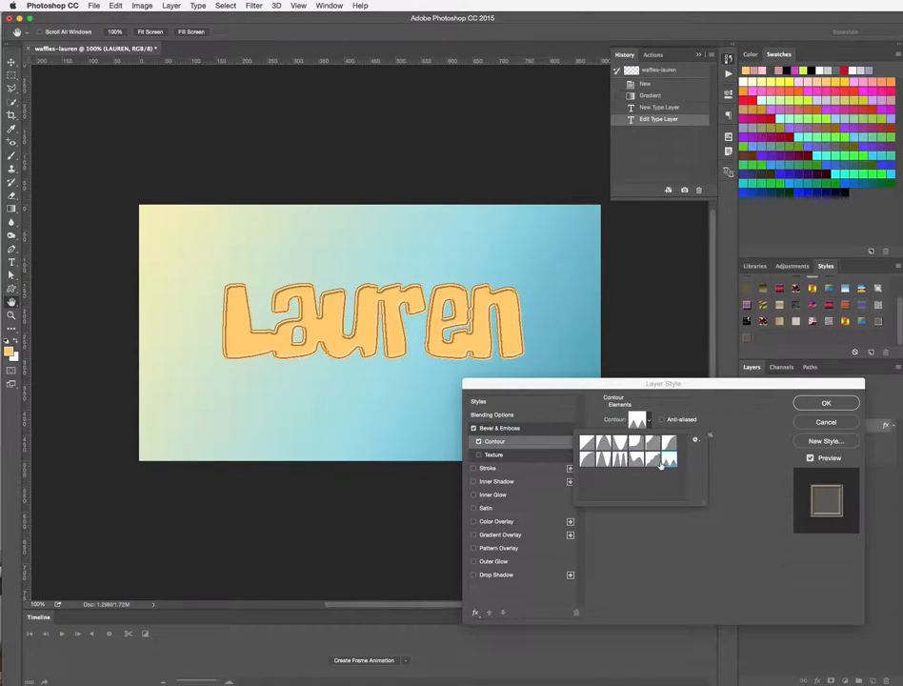
click(657, 463)
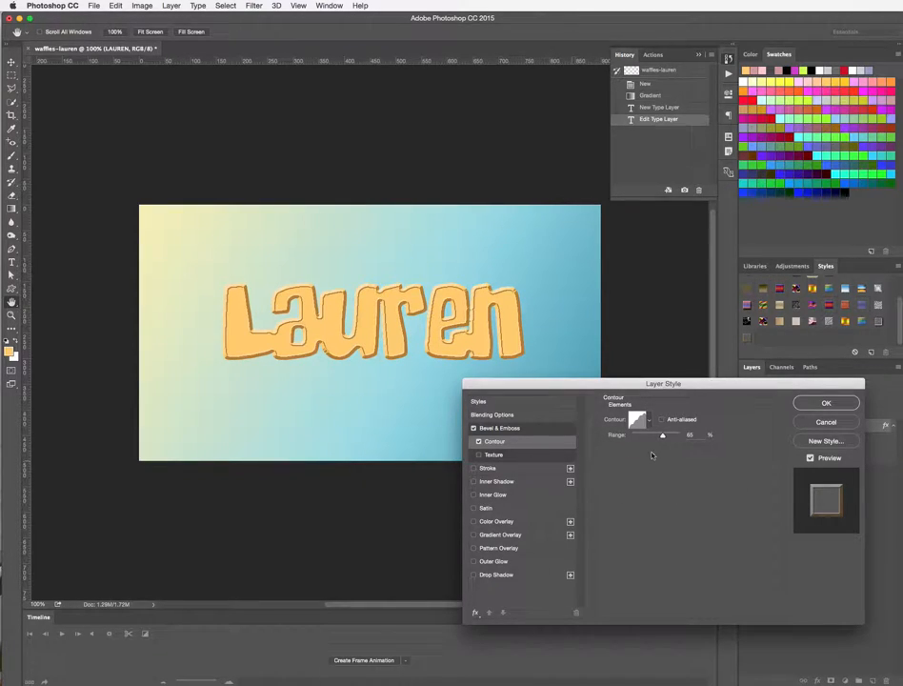
drag(675, 435, 652, 435)
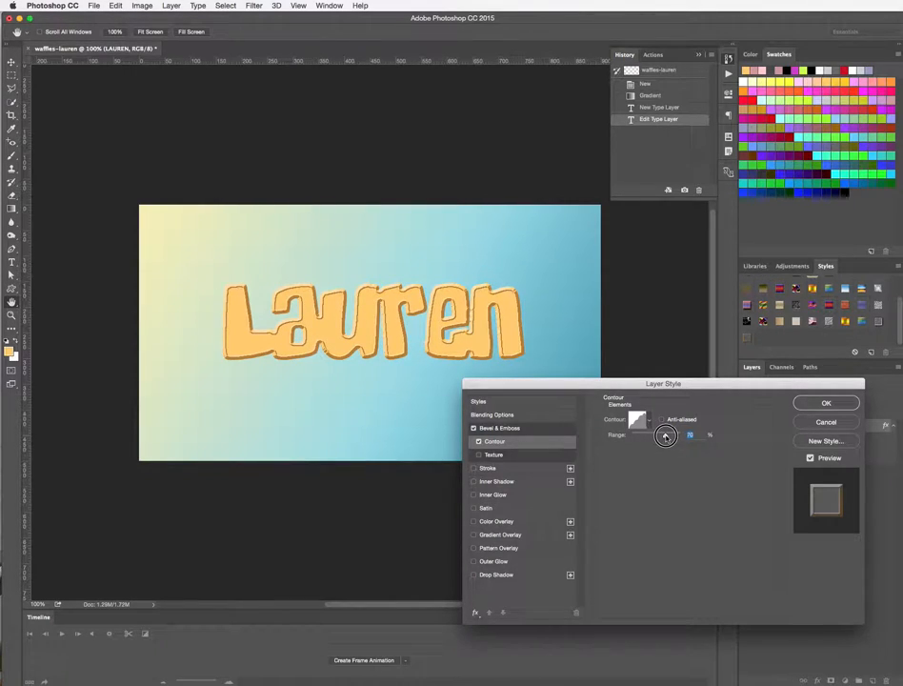
drag(667, 434, 663, 437)
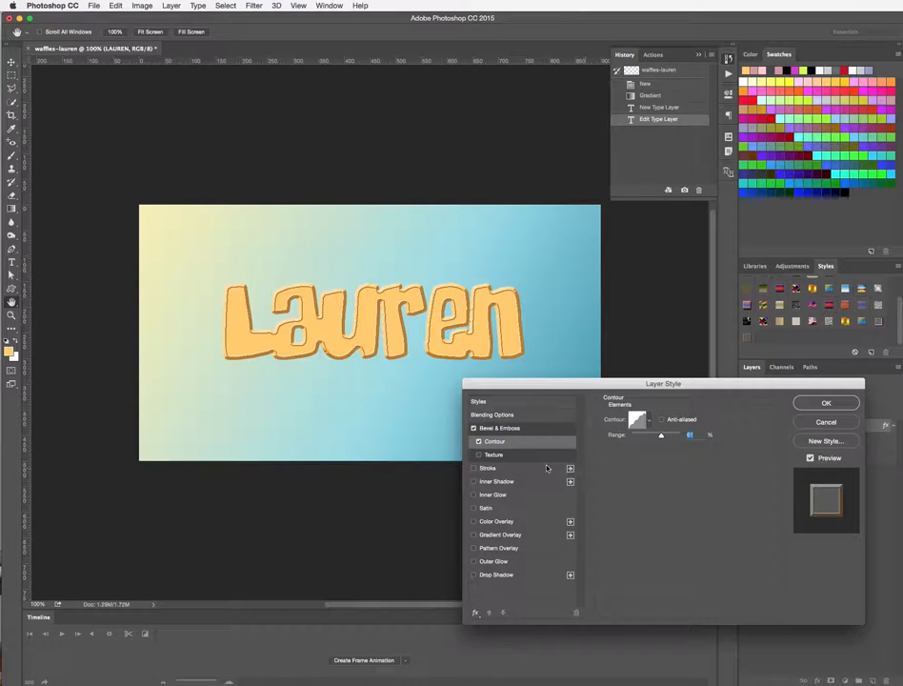
Step: Enable Texture on the bevel and choose the waffle grid pattern
click(493, 454)
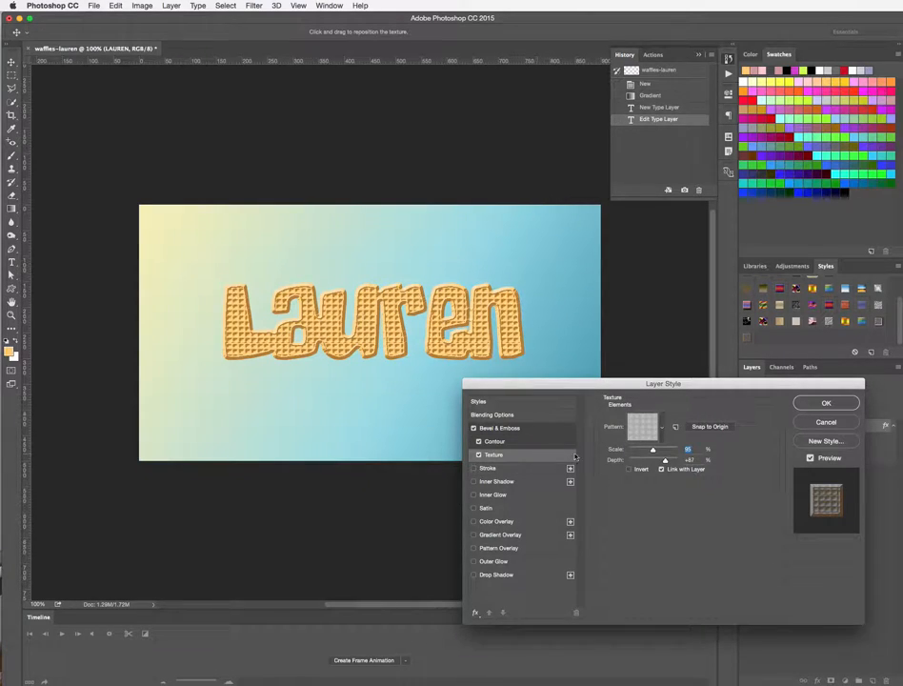
click(657, 427)
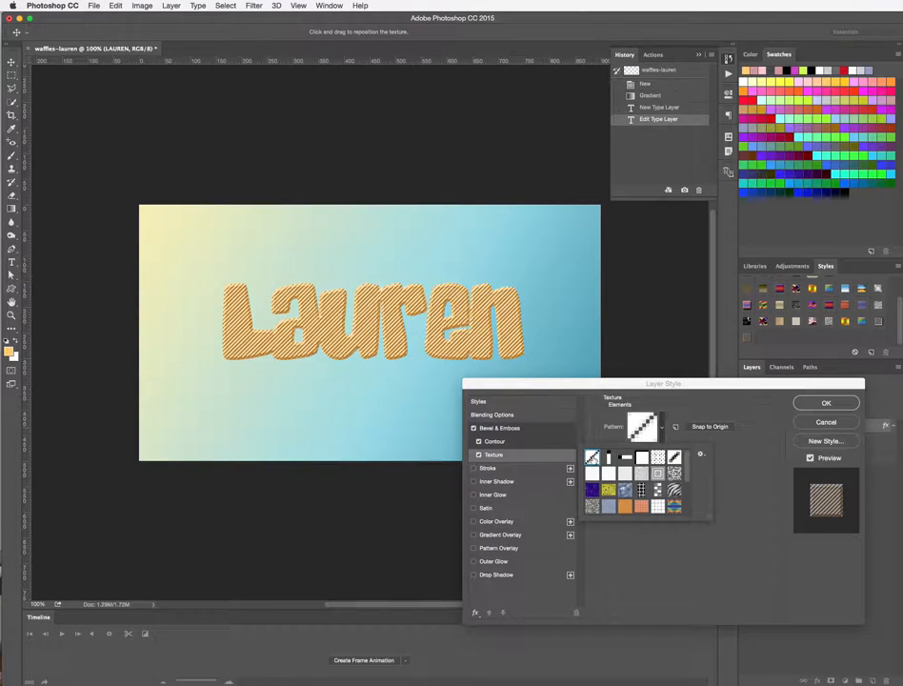
click(641, 507)
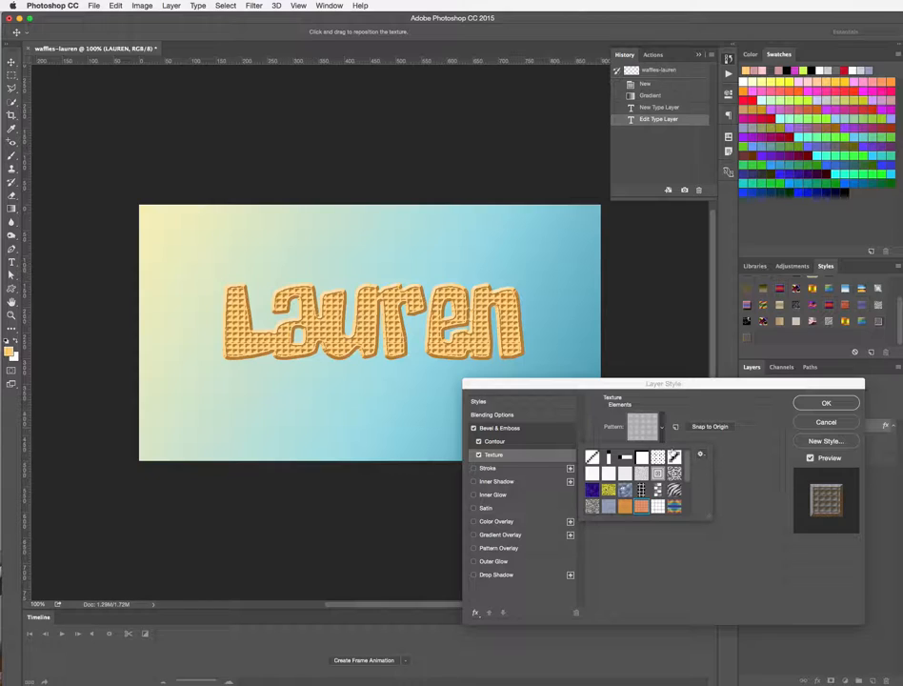
click(702, 454)
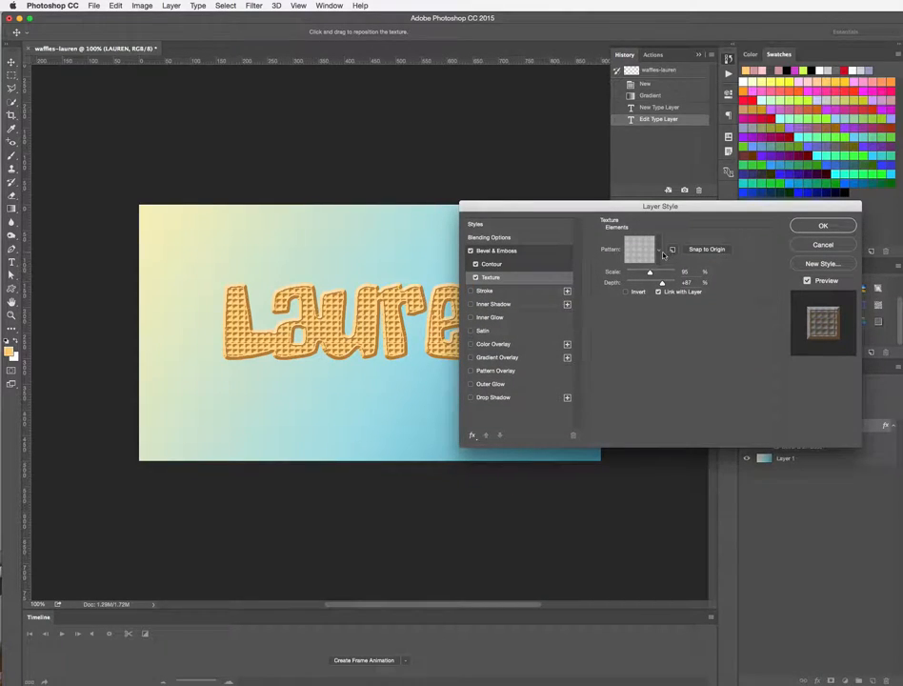
Step: Adjust the waffle texture's Scale and Depth to a small grid
click(675, 247)
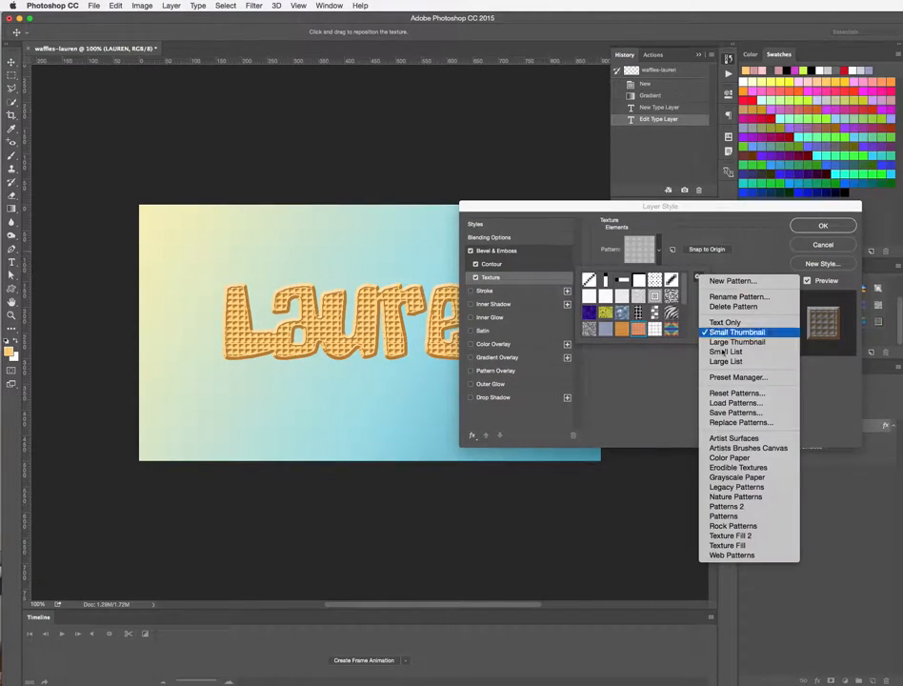
mouse_move(724, 517)
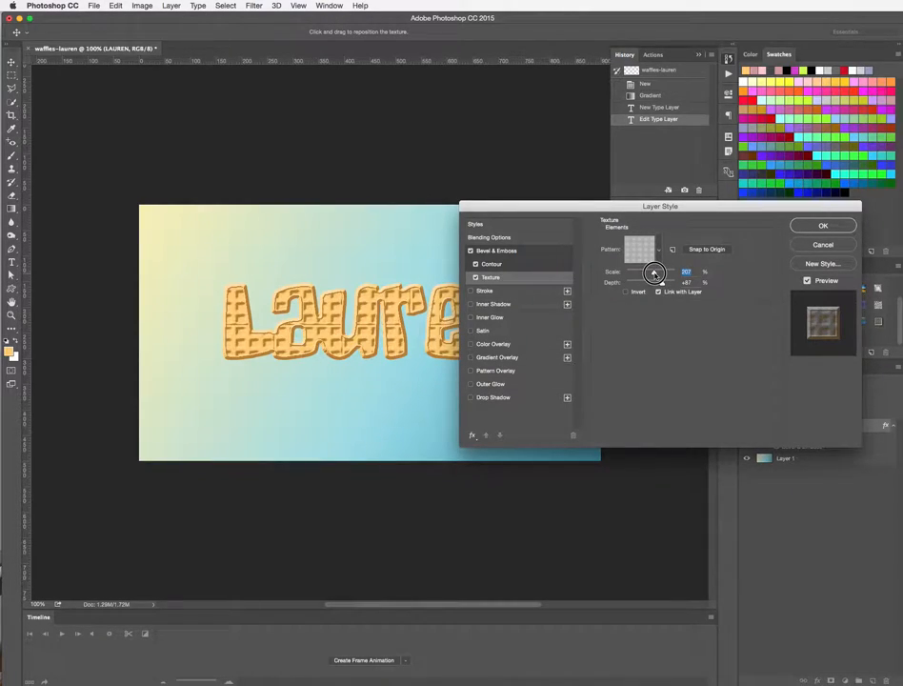
drag(655, 274, 648, 275)
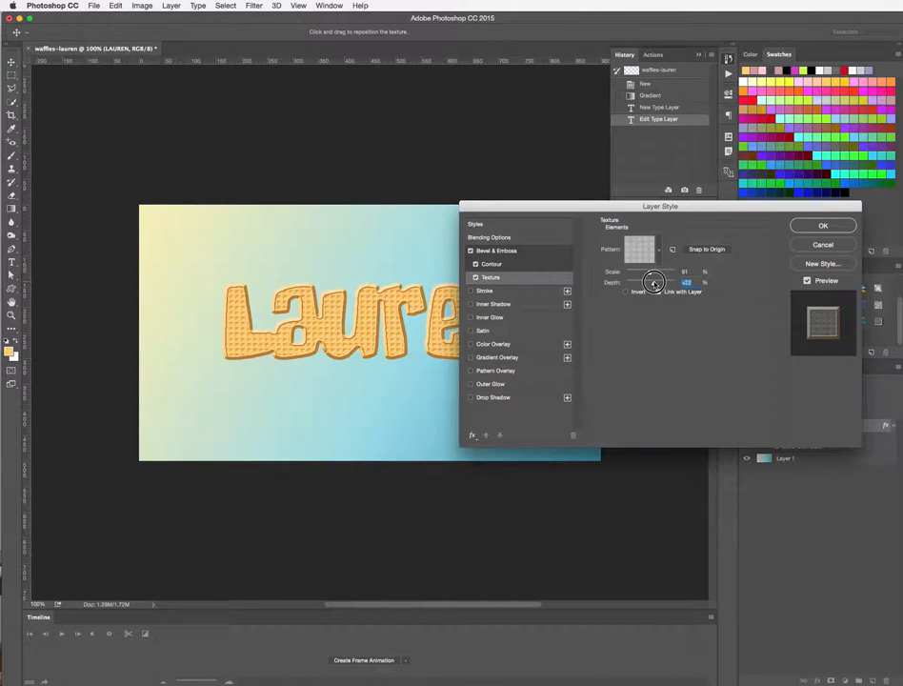
drag(655, 282, 659, 282)
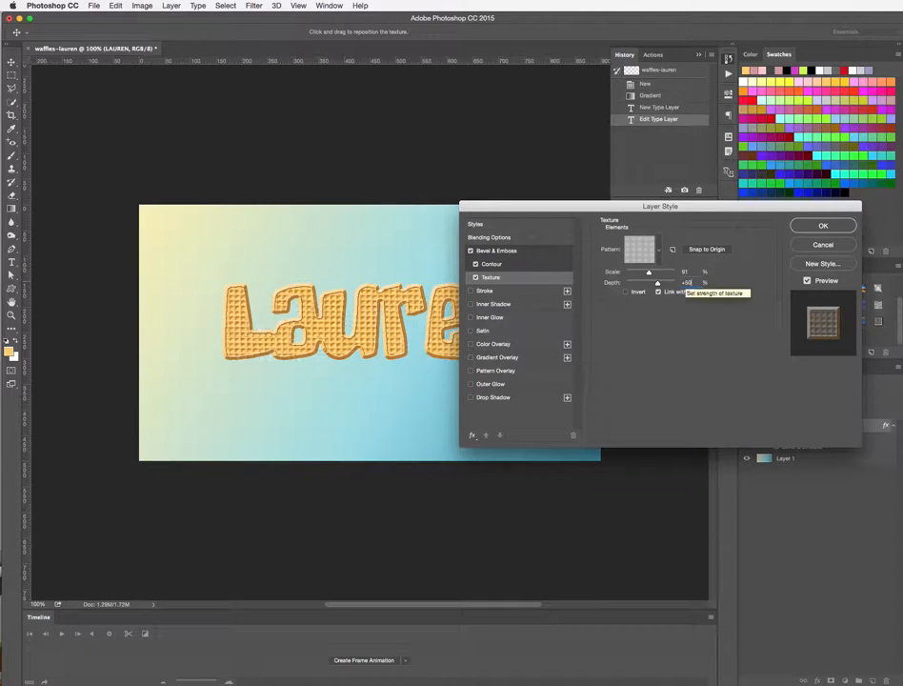
mouse_move(625, 324)
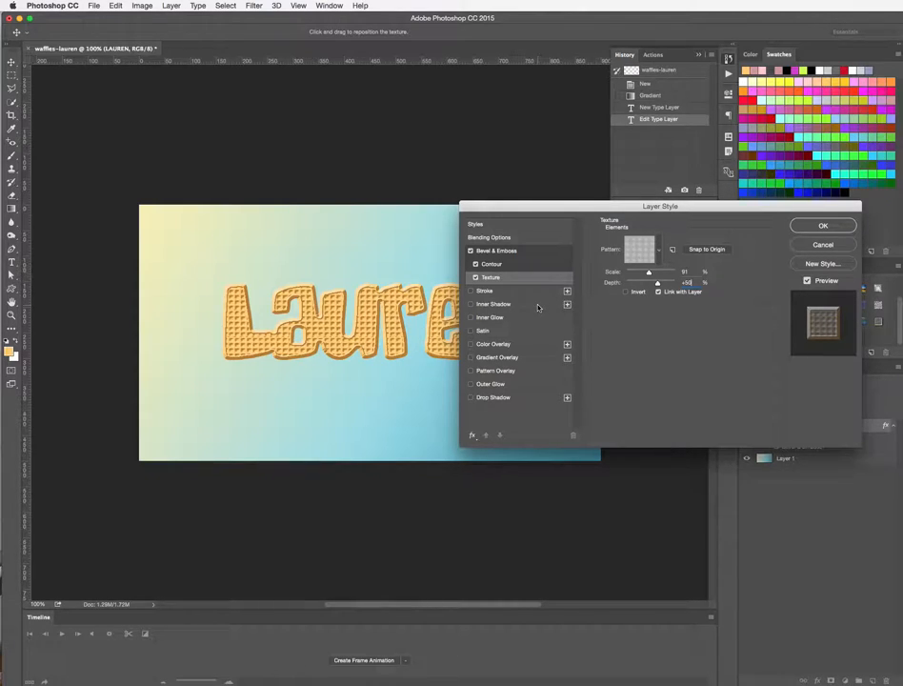
Step: Turn on Inner Shadow and give it a warm light-brown colour
click(494, 305)
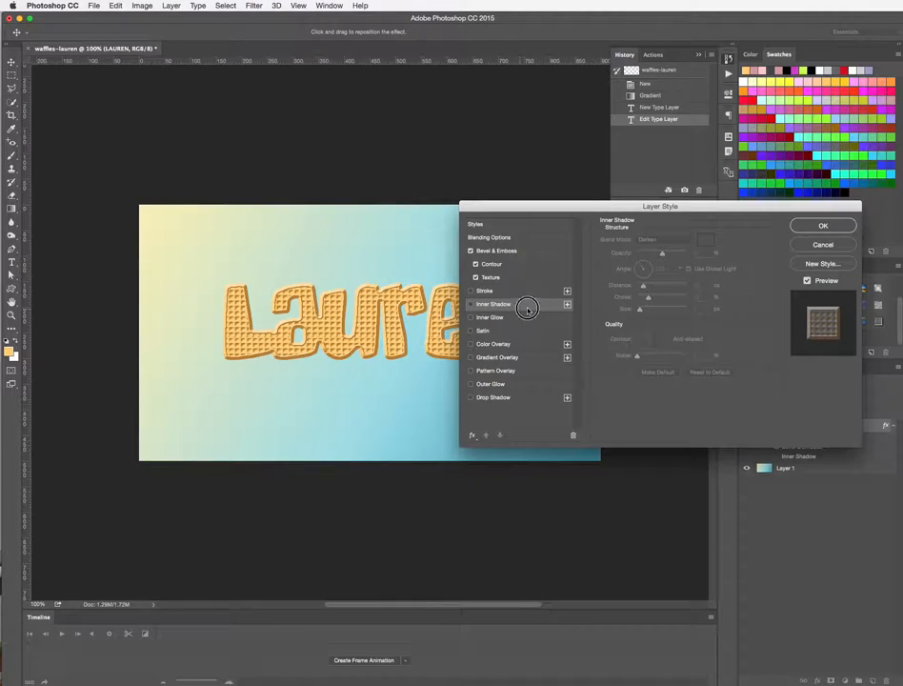
click(471, 305)
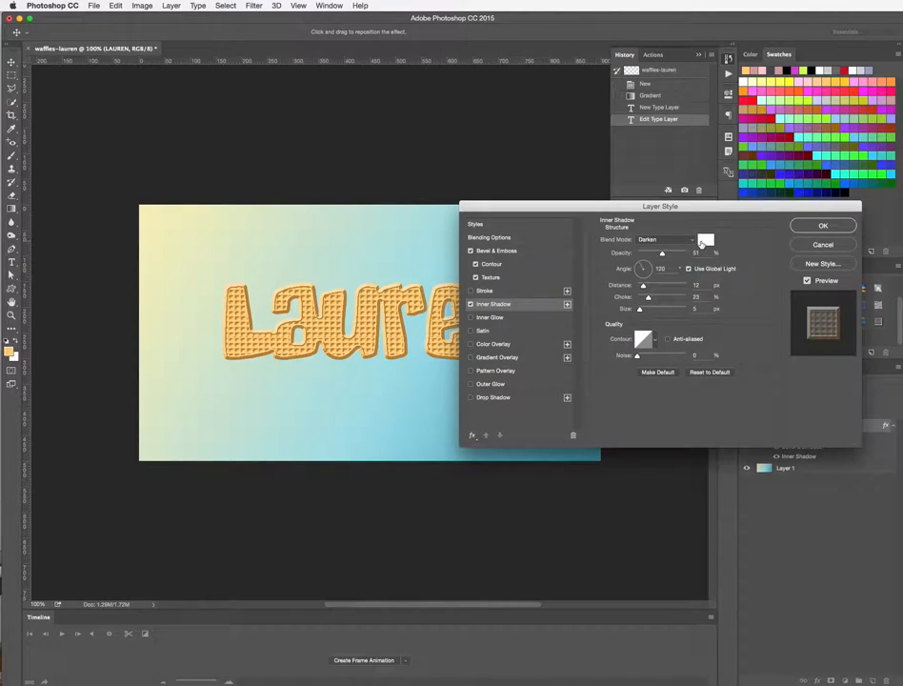
click(705, 241)
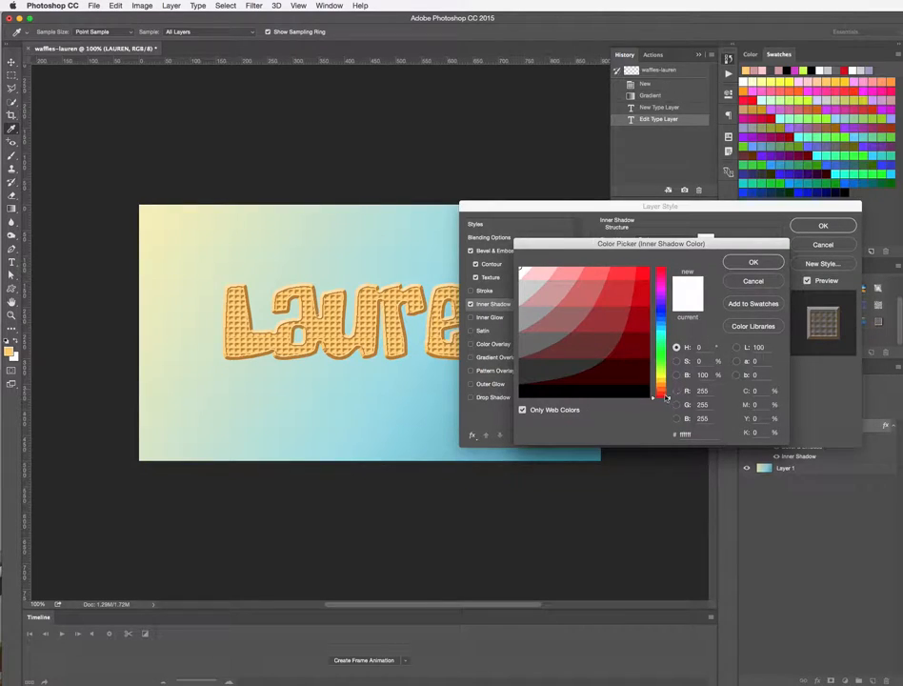
click(637, 347)
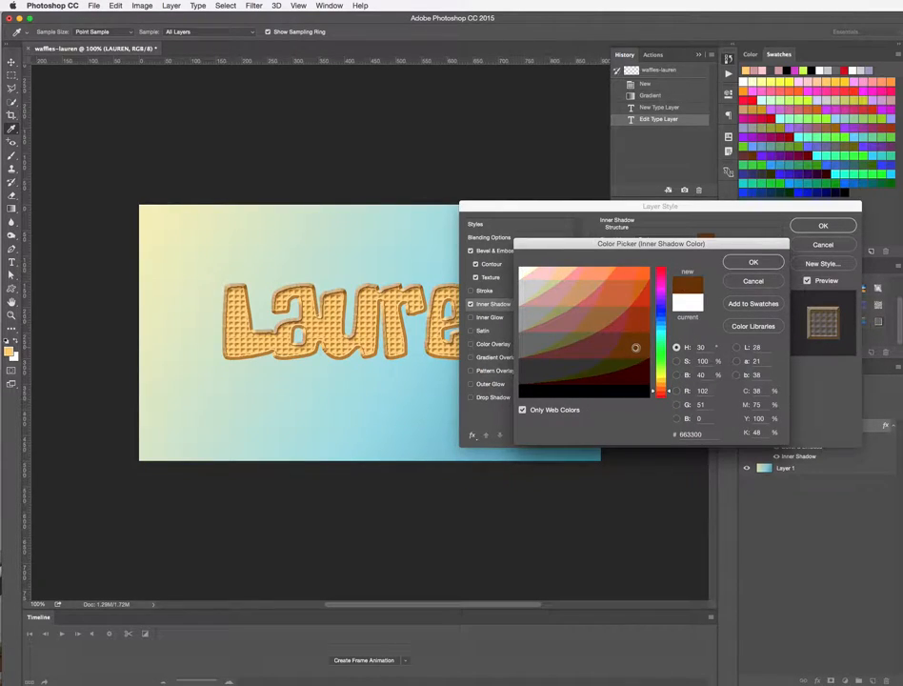
click(637, 320)
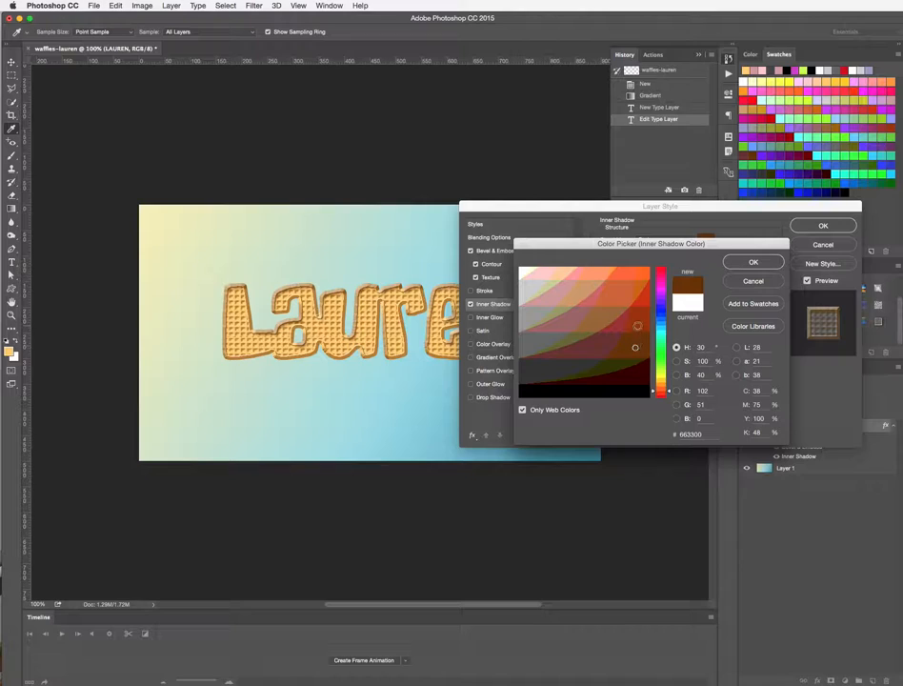
click(629, 322)
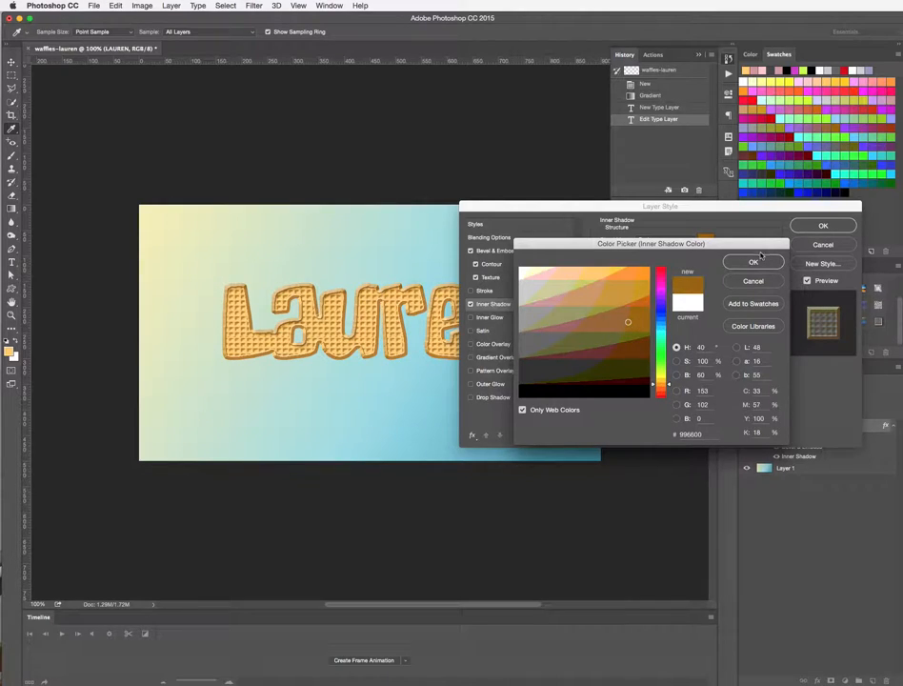
click(754, 263)
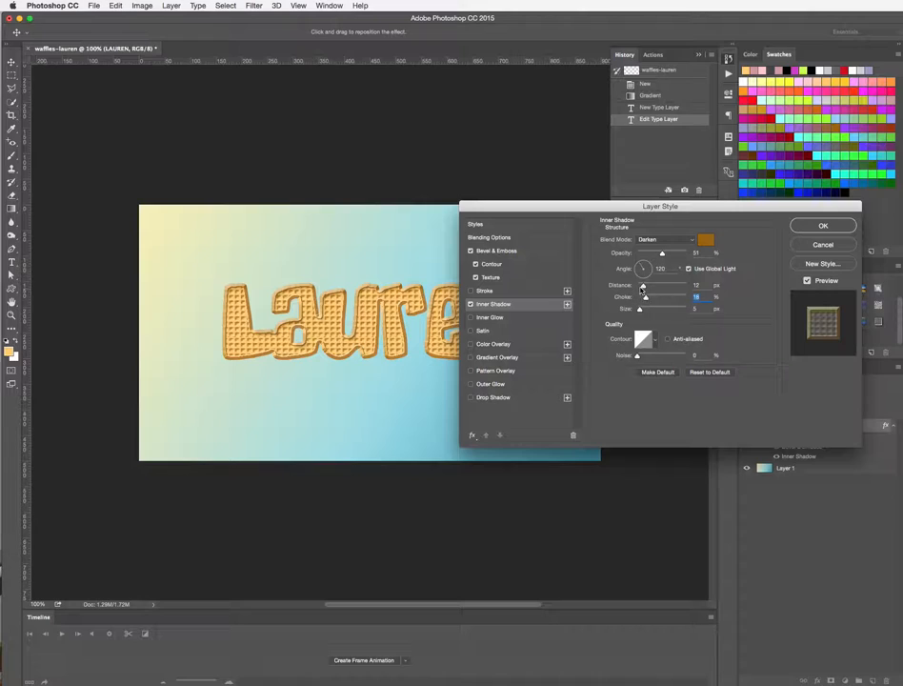
Step: Tune the inner shadow's strength and size sliders
drag(643, 286, 646, 286)
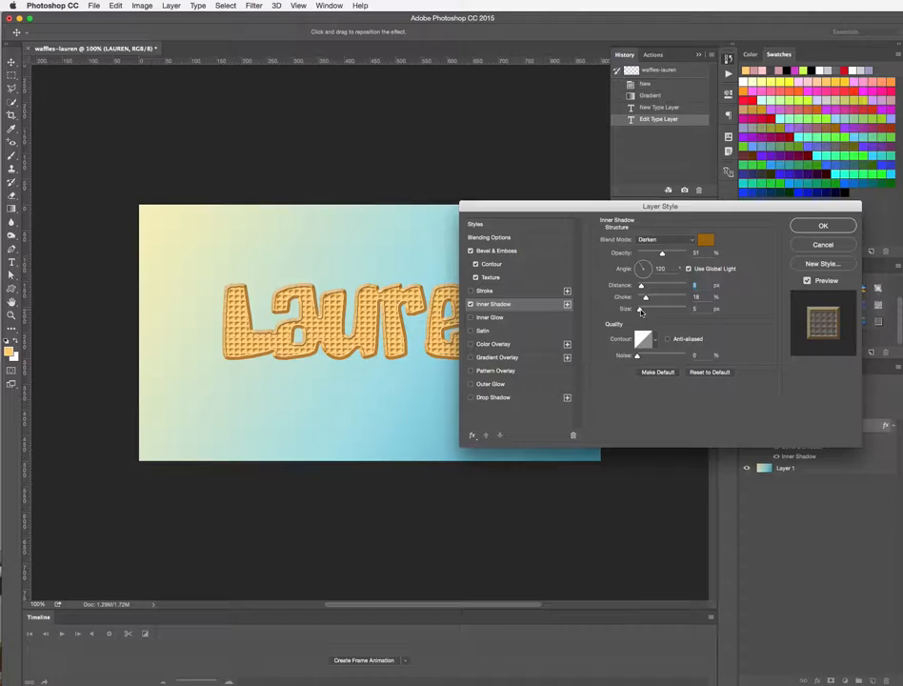
drag(642, 309, 642, 309)
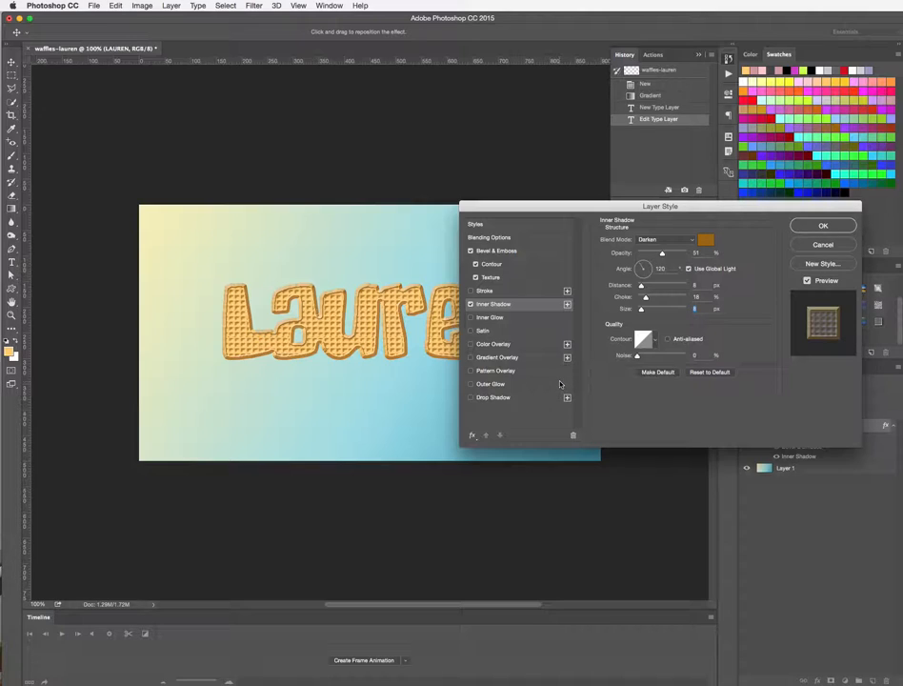
Step: Enable a pale cream Stroke outline on the lettering, then move to Inner Glow
click(486, 290)
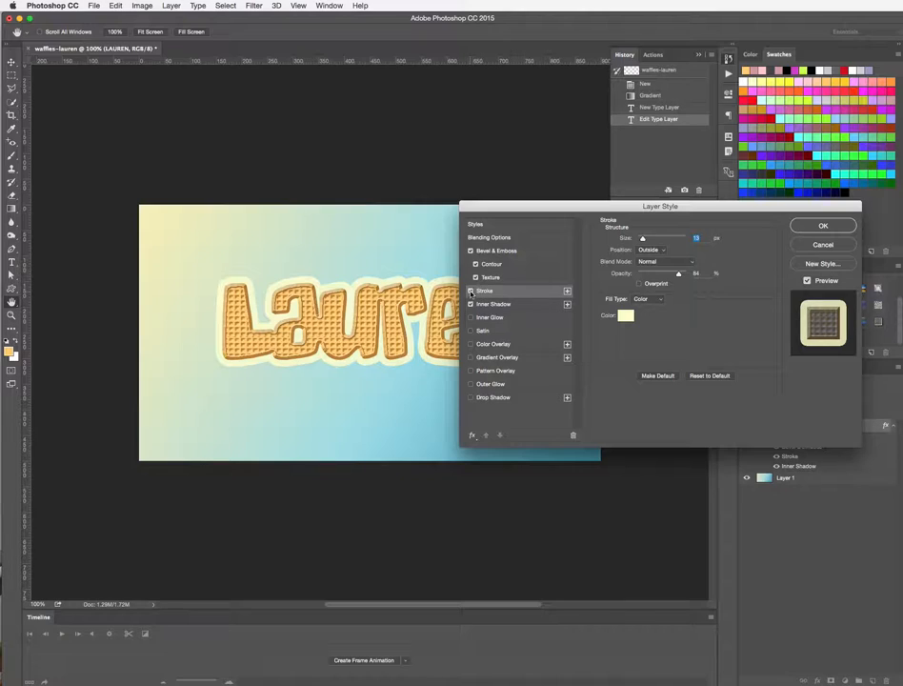
click(490, 316)
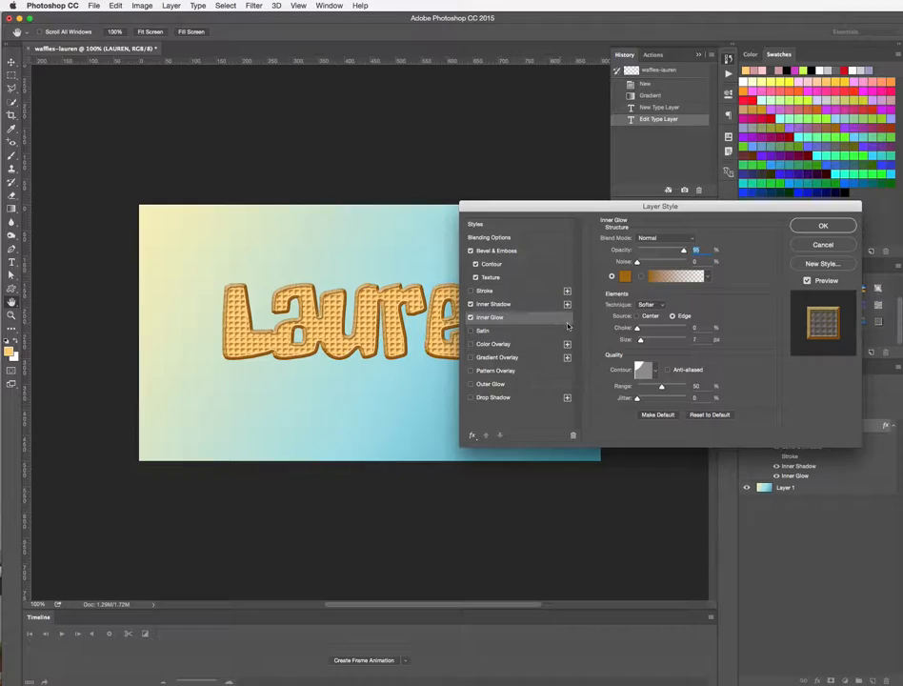
Step: Try Overlay and Darken inner glow blending, settle on Normal, and adjust Choke and Size
click(664, 237)
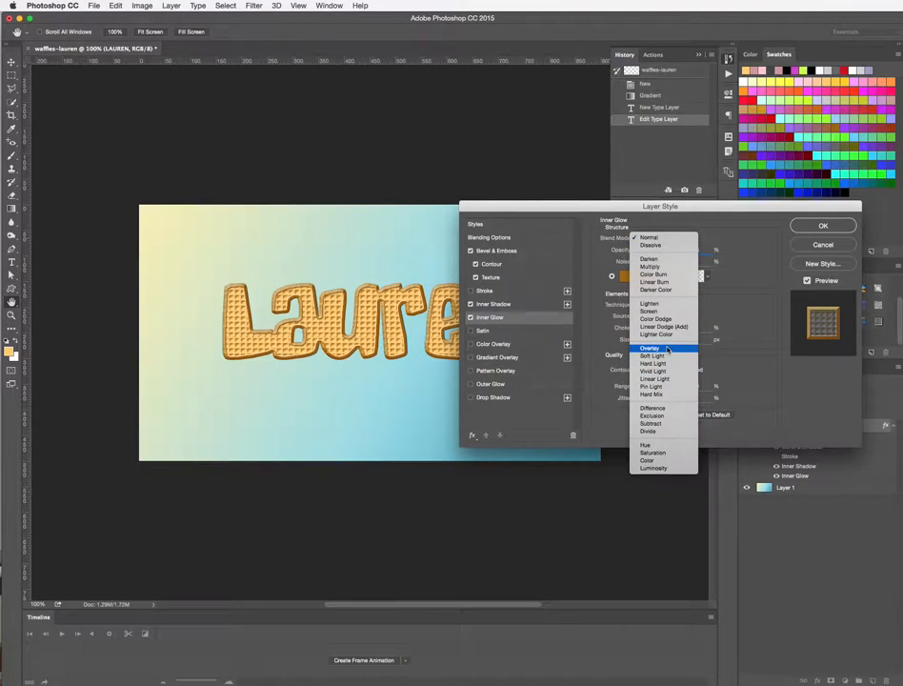
click(649, 347)
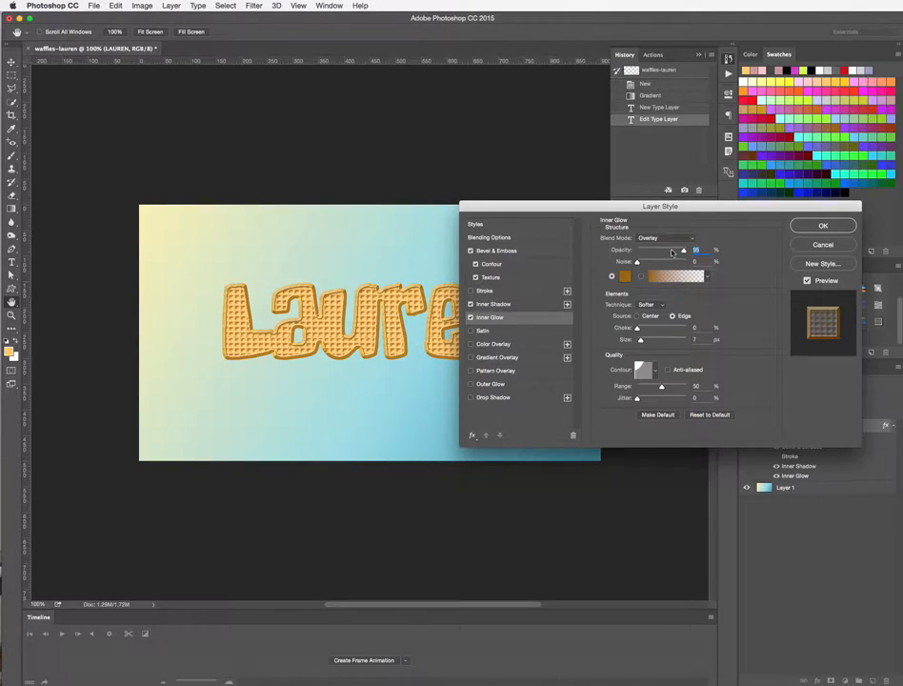
click(665, 237)
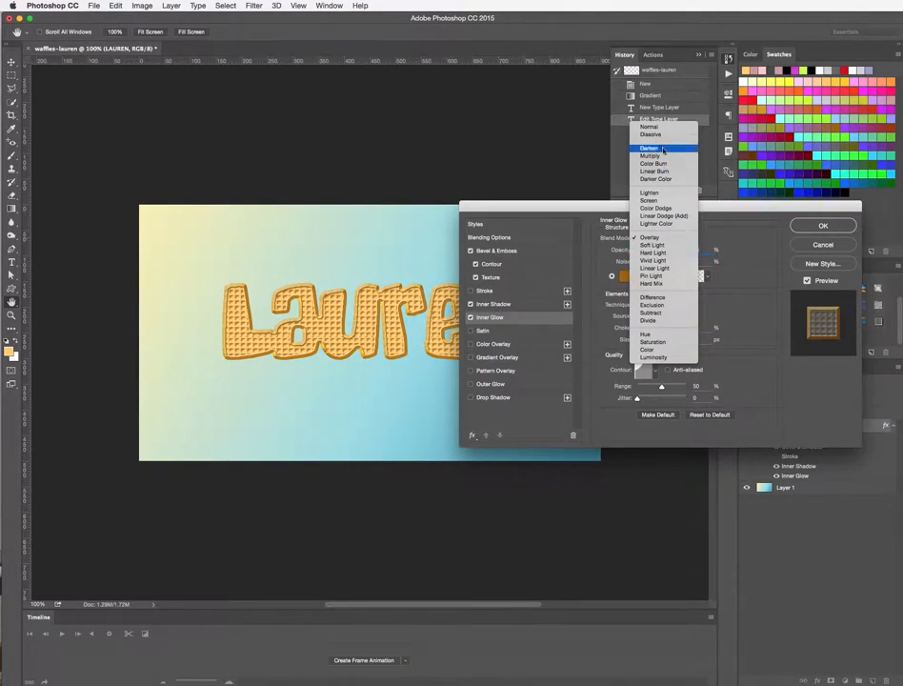
click(648, 149)
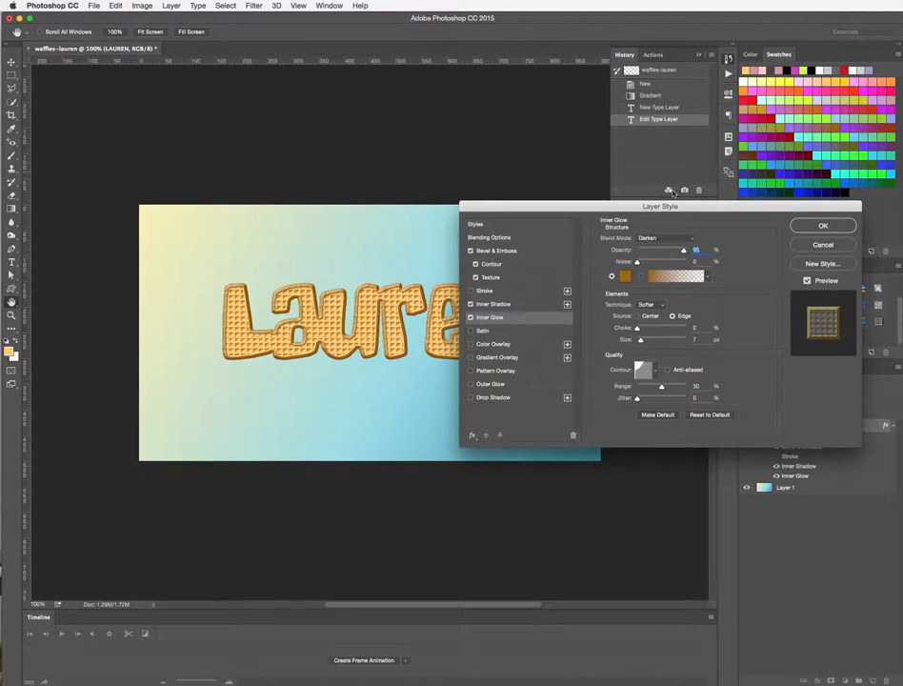
click(667, 236)
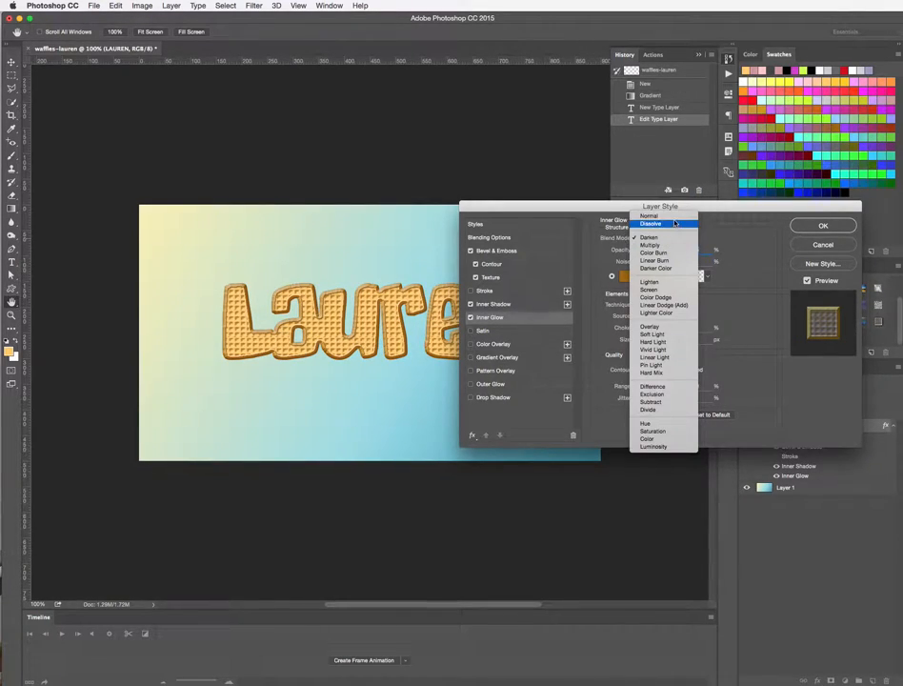
click(648, 217)
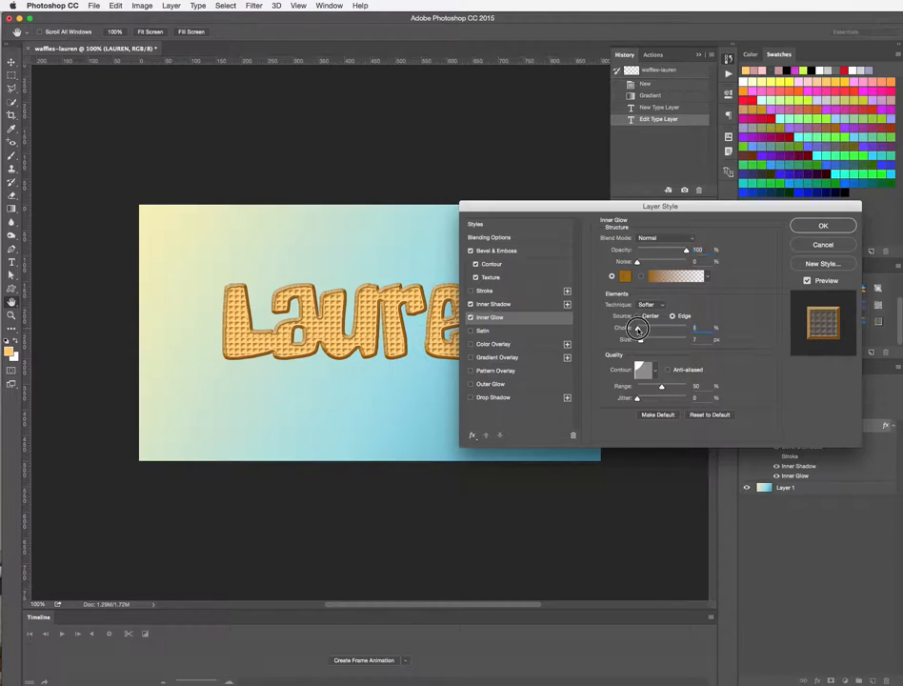
drag(638, 328, 644, 327)
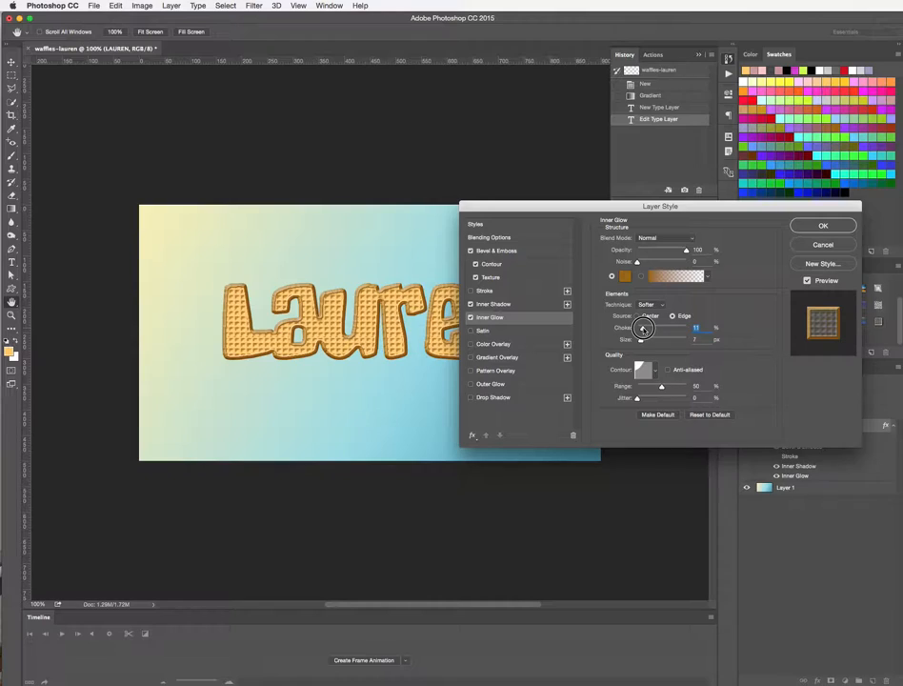
drag(637, 340, 648, 340)
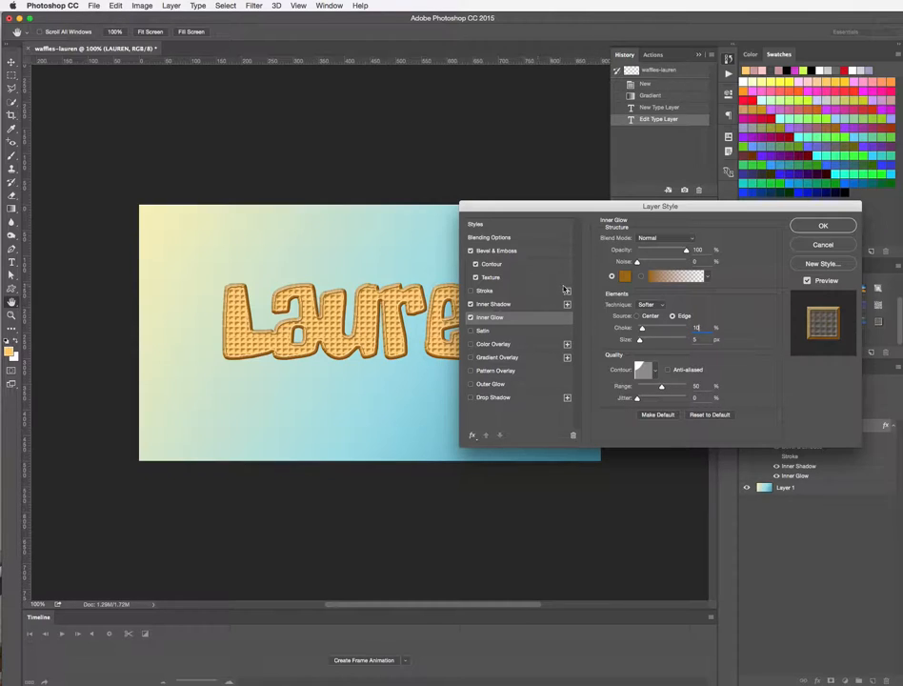
Step: Refine the Bevel & Emboss depth and size on the lettering
click(496, 252)
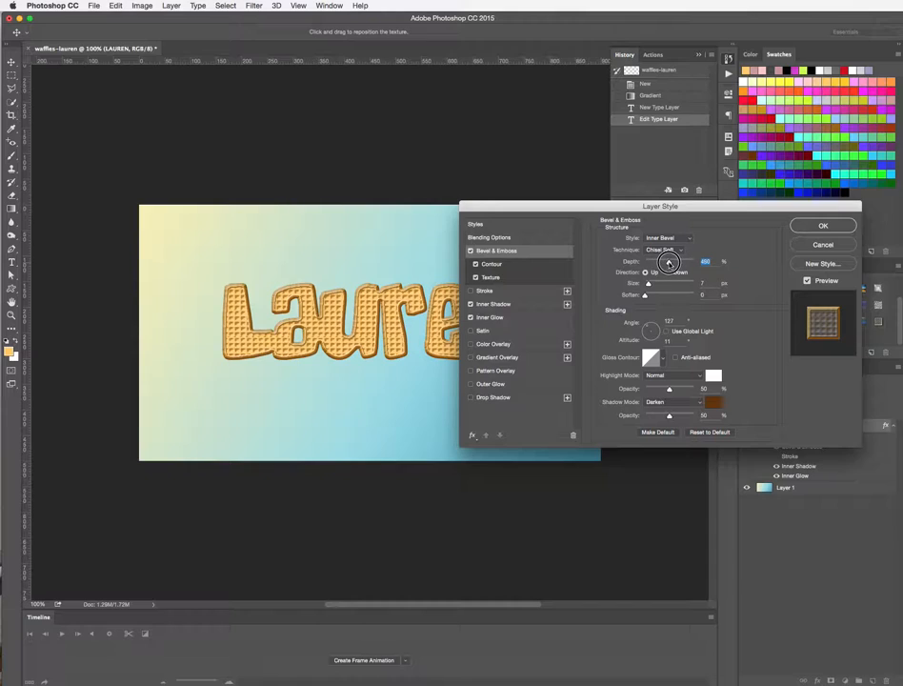
drag(671, 263, 659, 263)
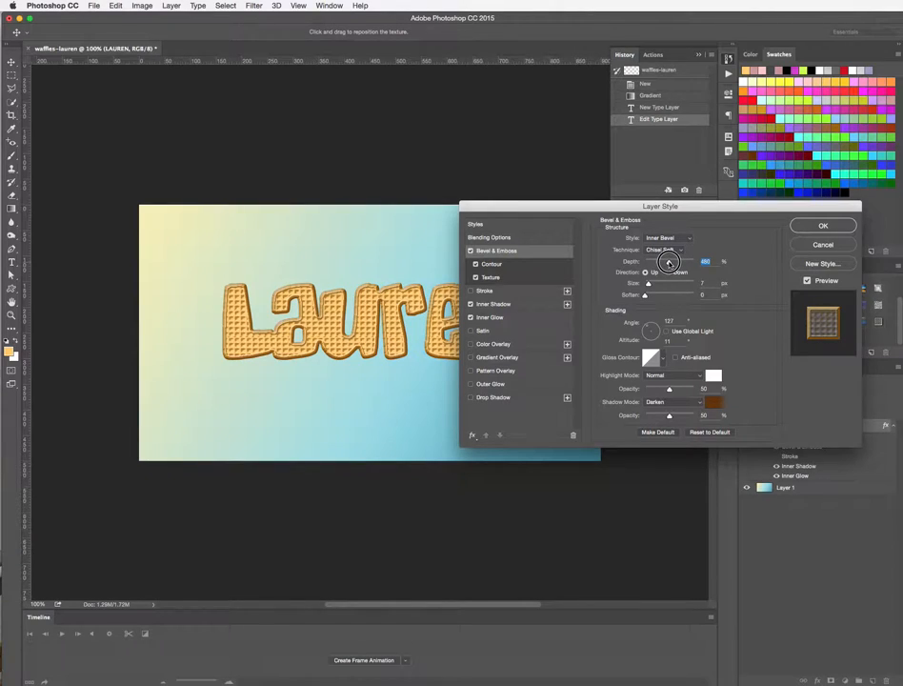
drag(663, 261, 671, 261)
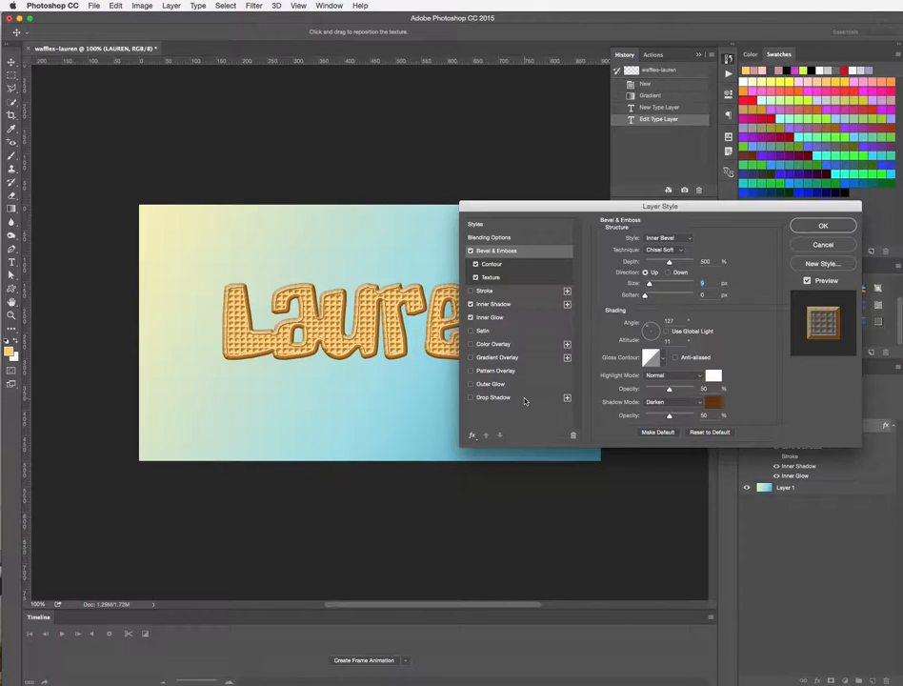
Step: Enable Drop Shadow on the lettering and move the dialog off the canvas
click(494, 398)
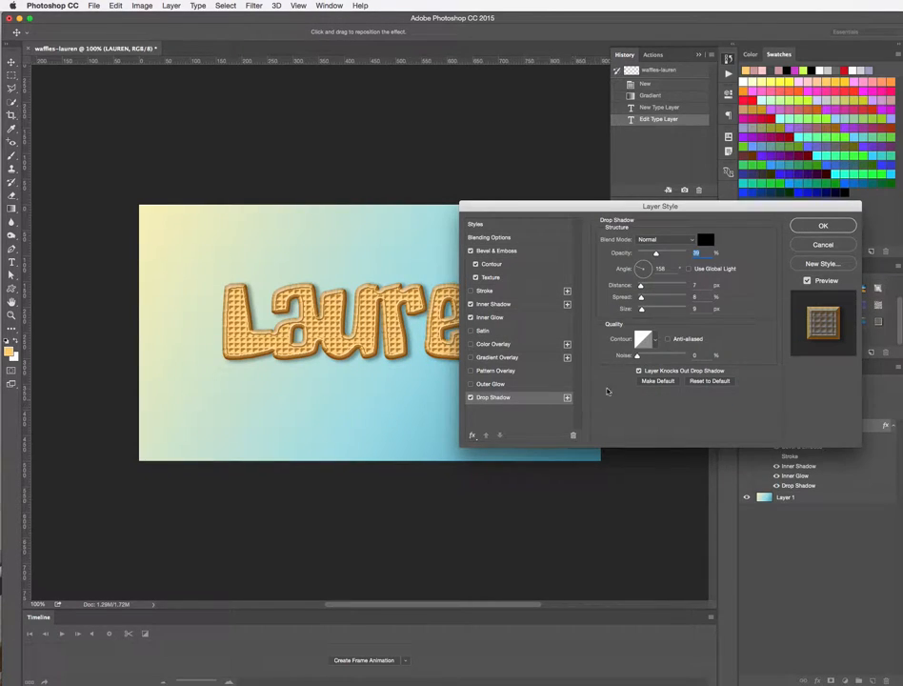
drag(660, 206, 728, 115)
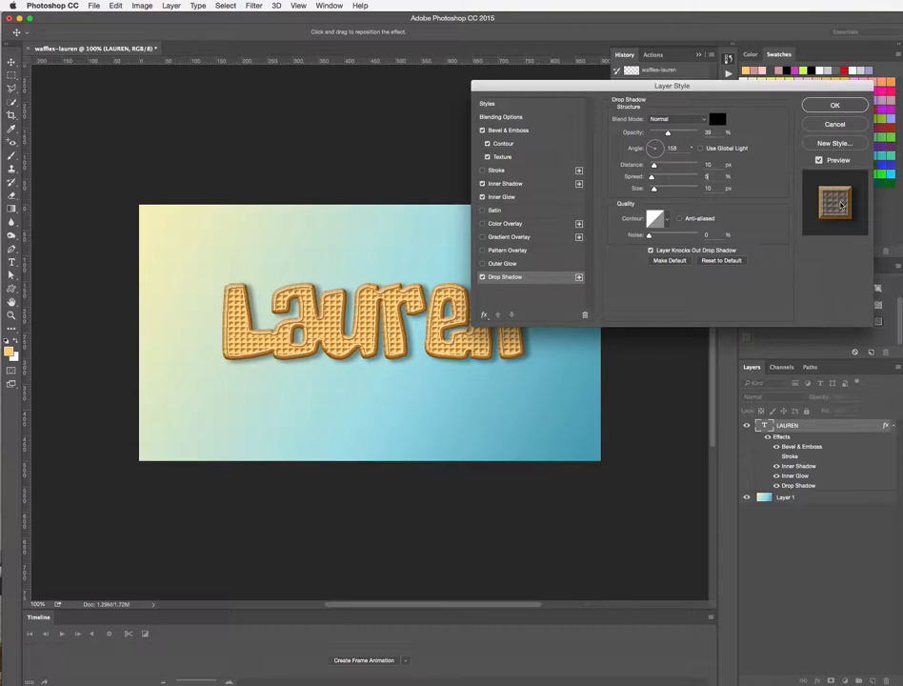
Step: Save the effects as a new style named 'WAFFLES' and commit the layer style
click(835, 143)
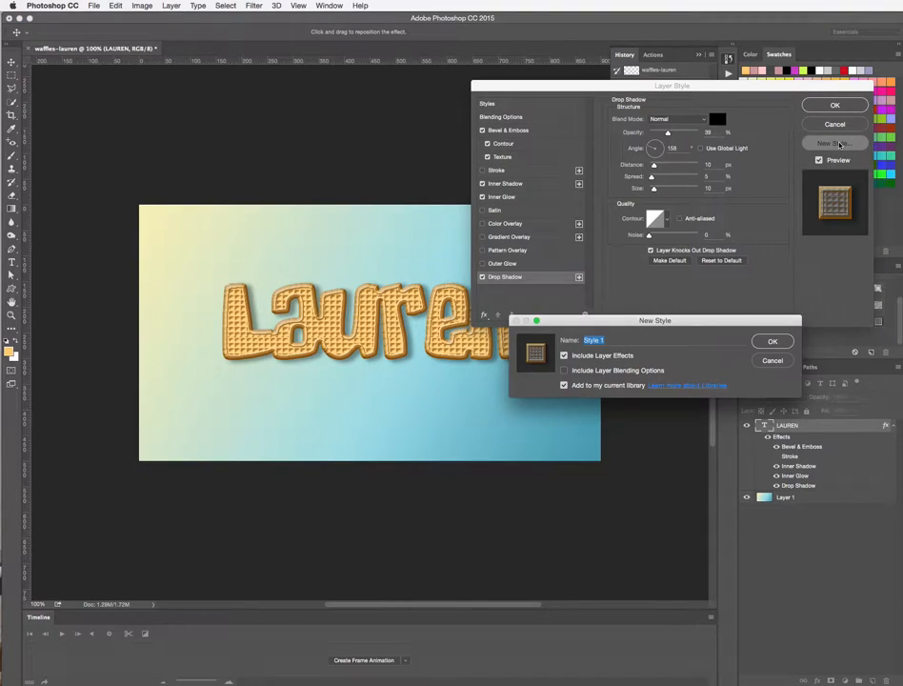
text(W)
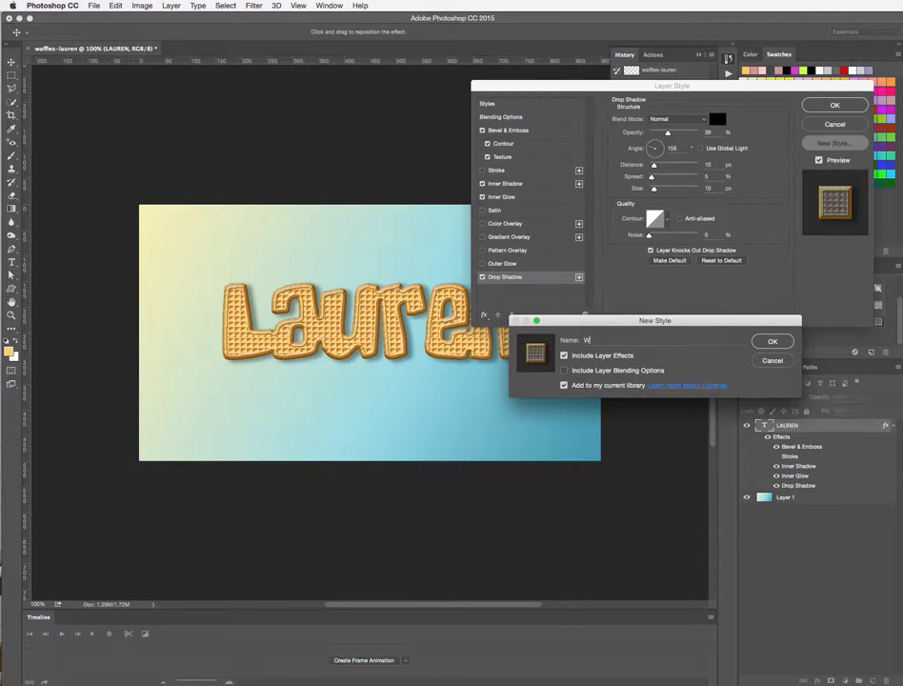
text(AFFLES 2)
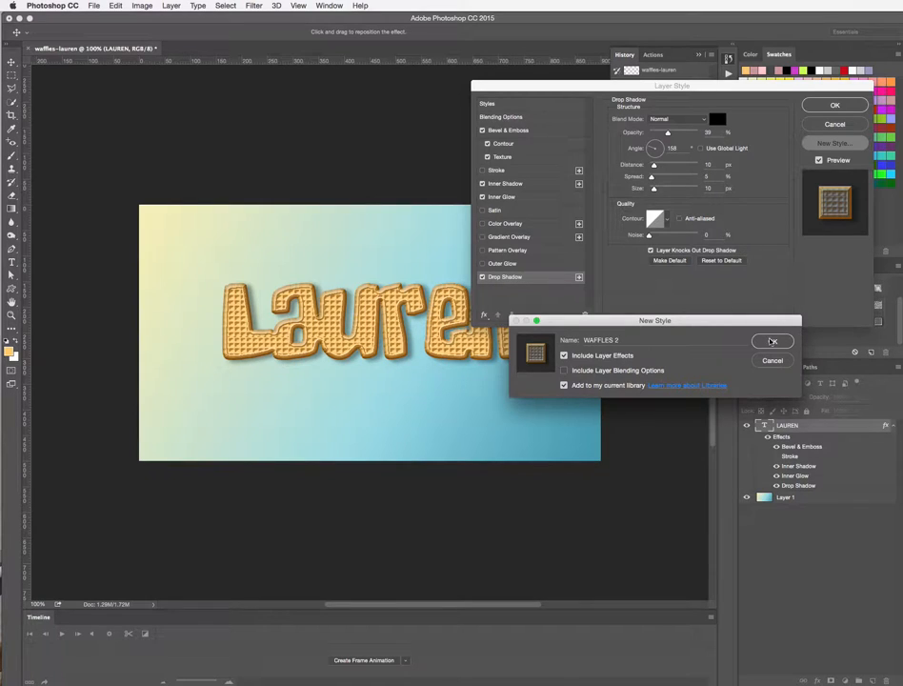
click(774, 342)
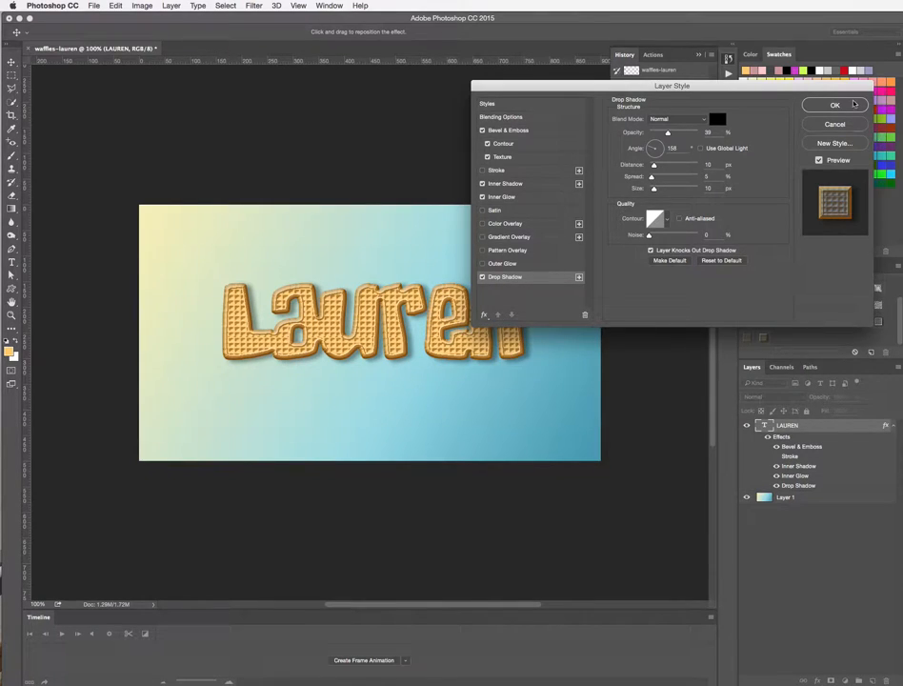
click(835, 105)
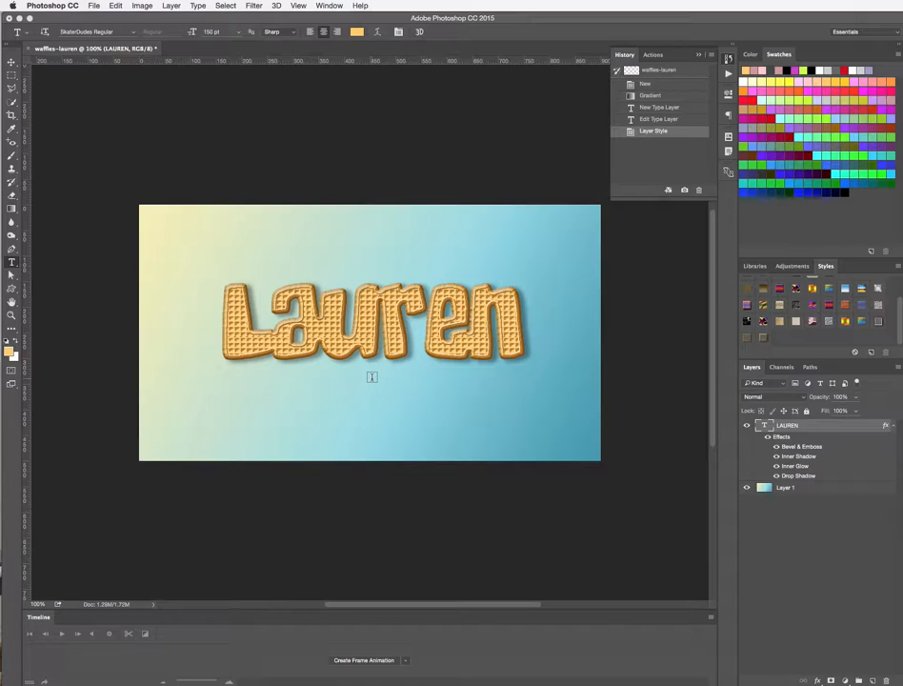
Step: Select the Lauren text and choose an Arc warp from Type > Warp Text
click(372, 328)
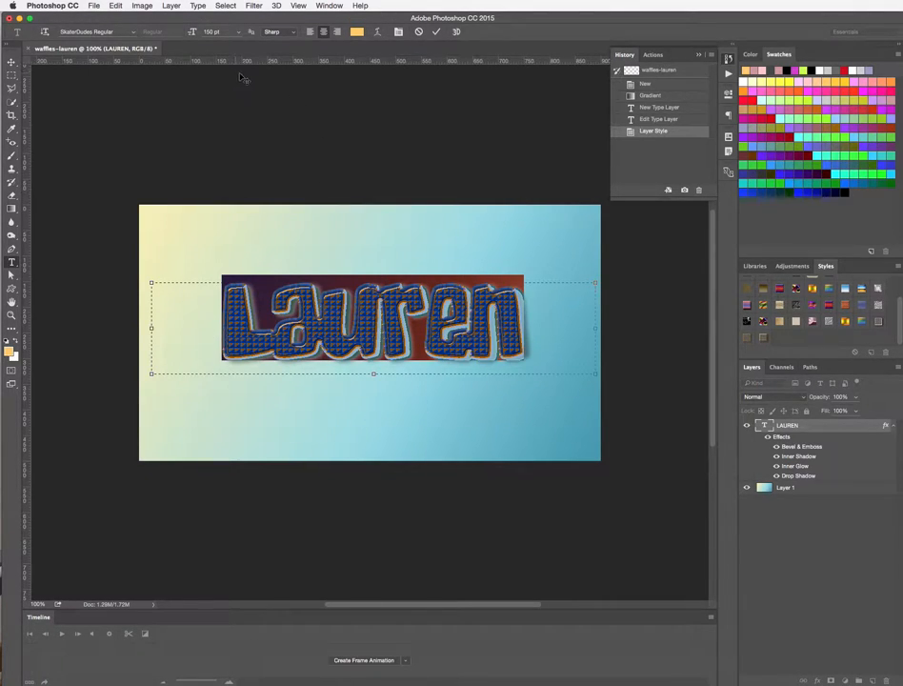
click(171, 5)
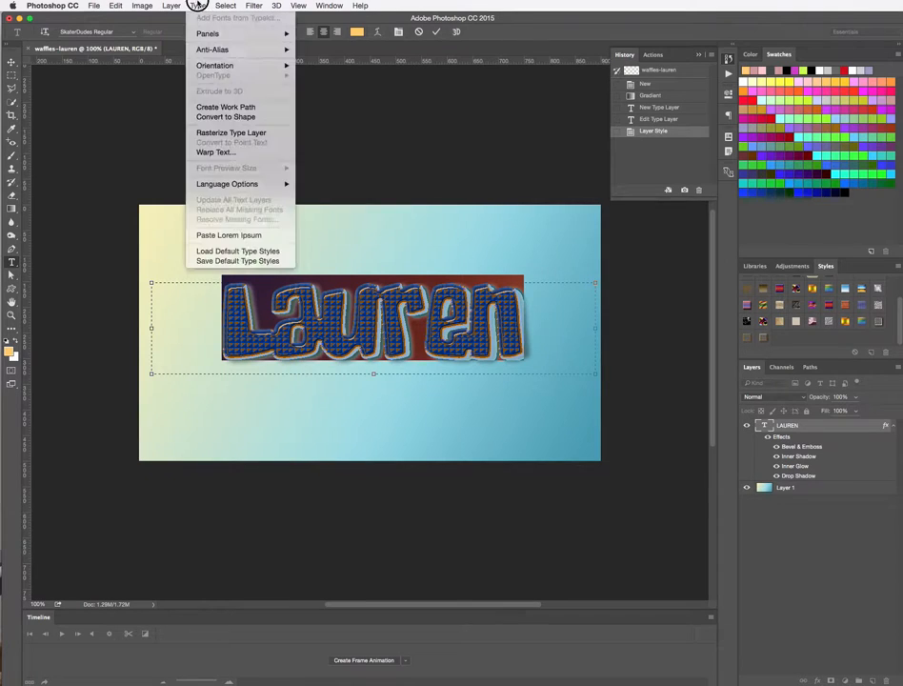
mouse_move(216, 153)
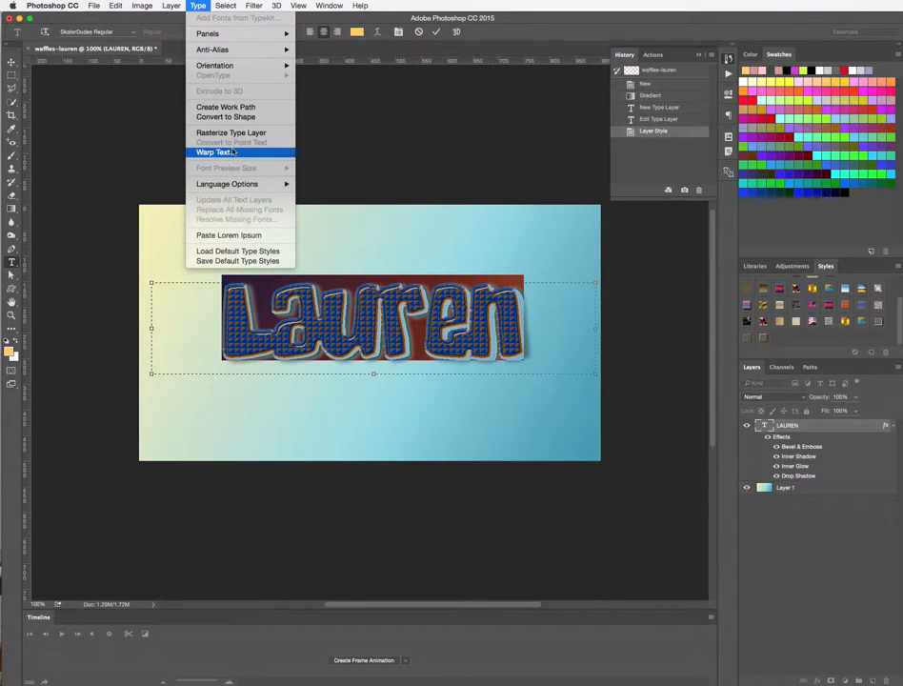
click(218, 153)
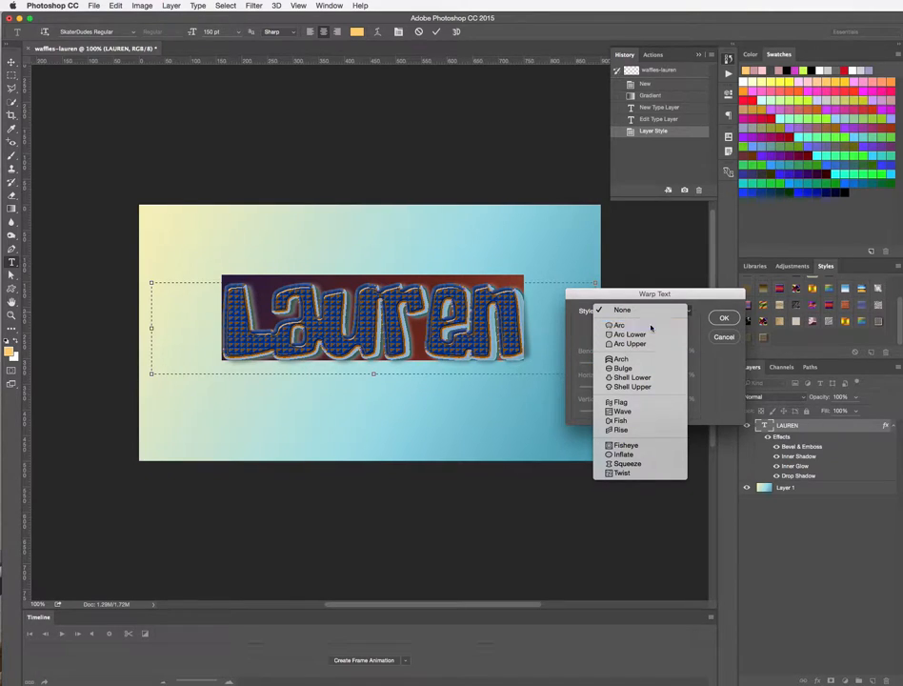
click(619, 324)
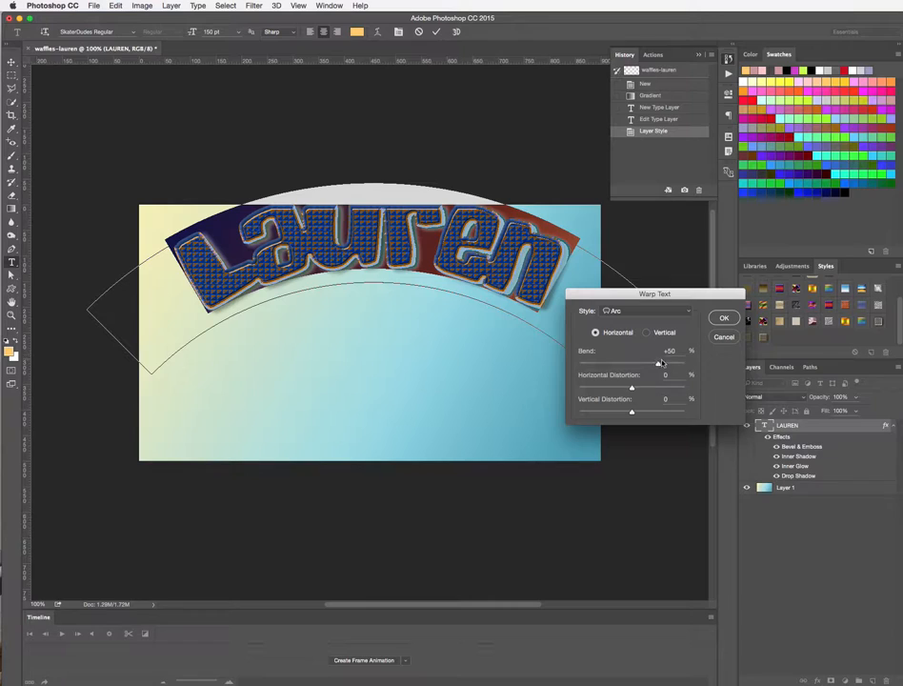
Step: Adjust the bend amount, keep the arch Horizontal after trying Vertical, and commit
drag(657, 363, 644, 362)
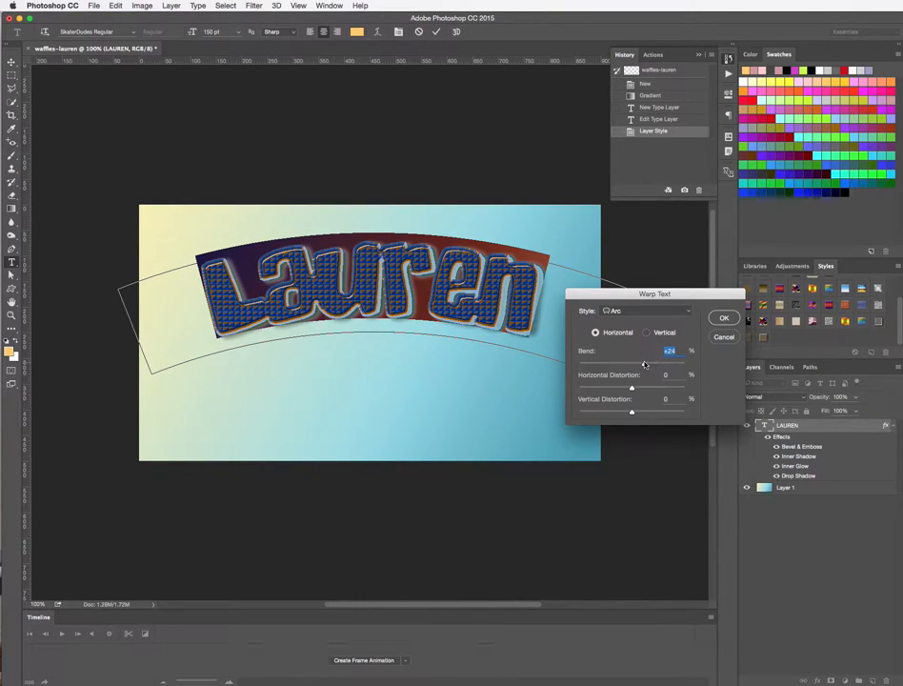
drag(644, 362, 648, 362)
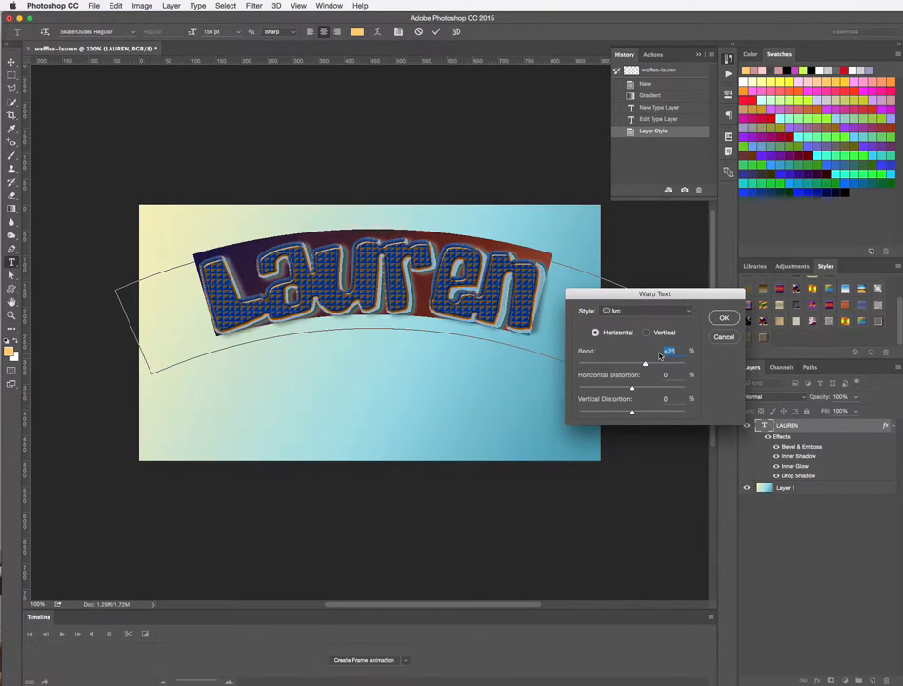
click(648, 332)
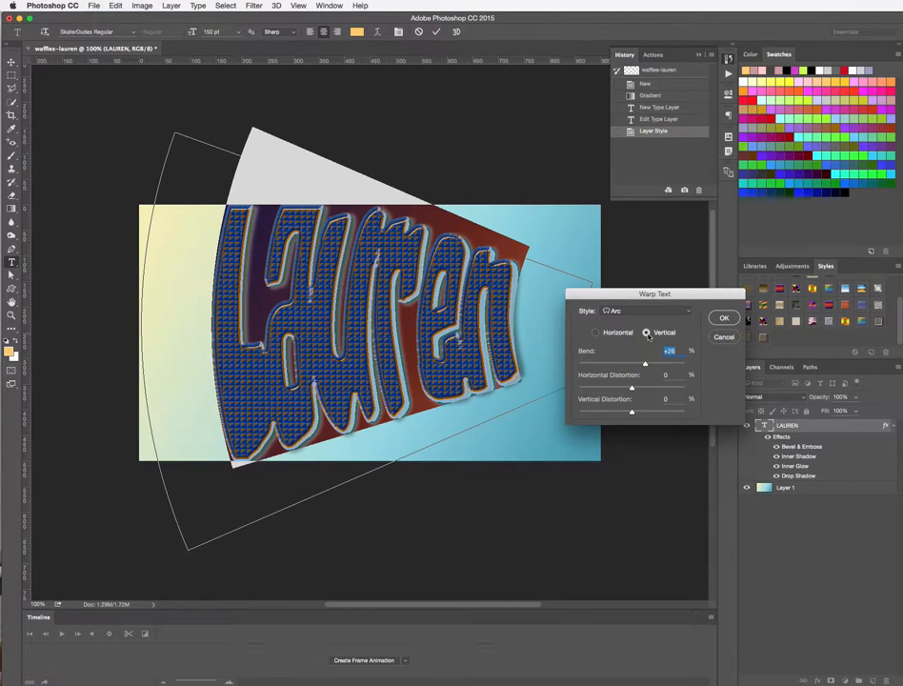
click(596, 331)
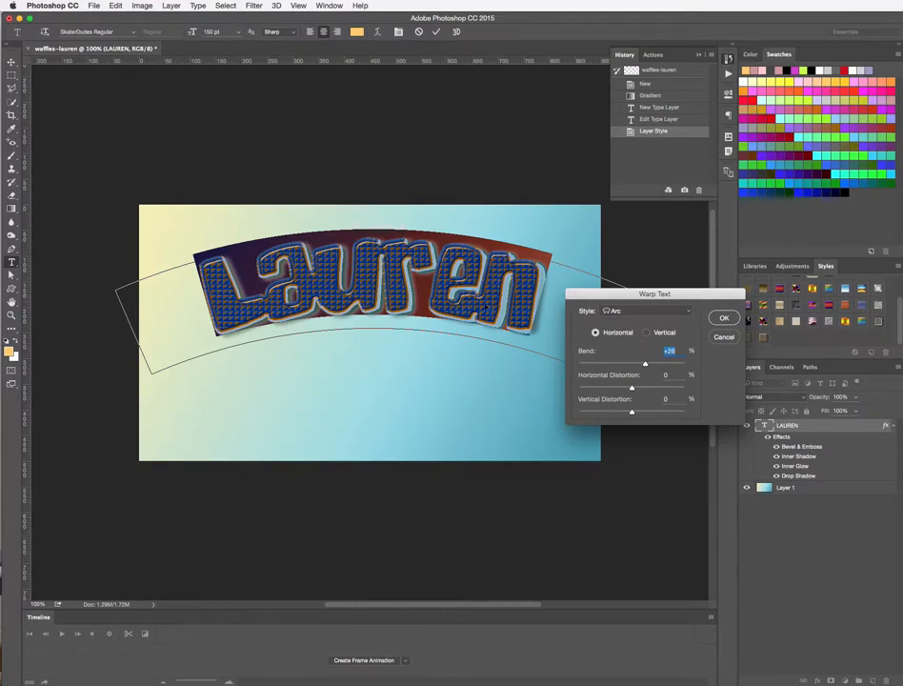
mouse_move(724, 316)
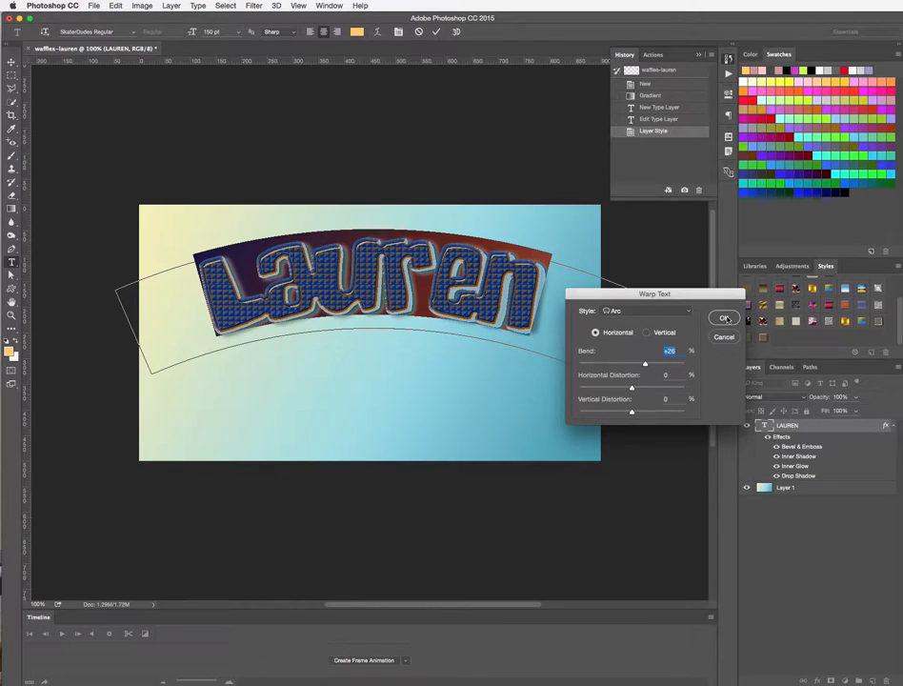
click(724, 316)
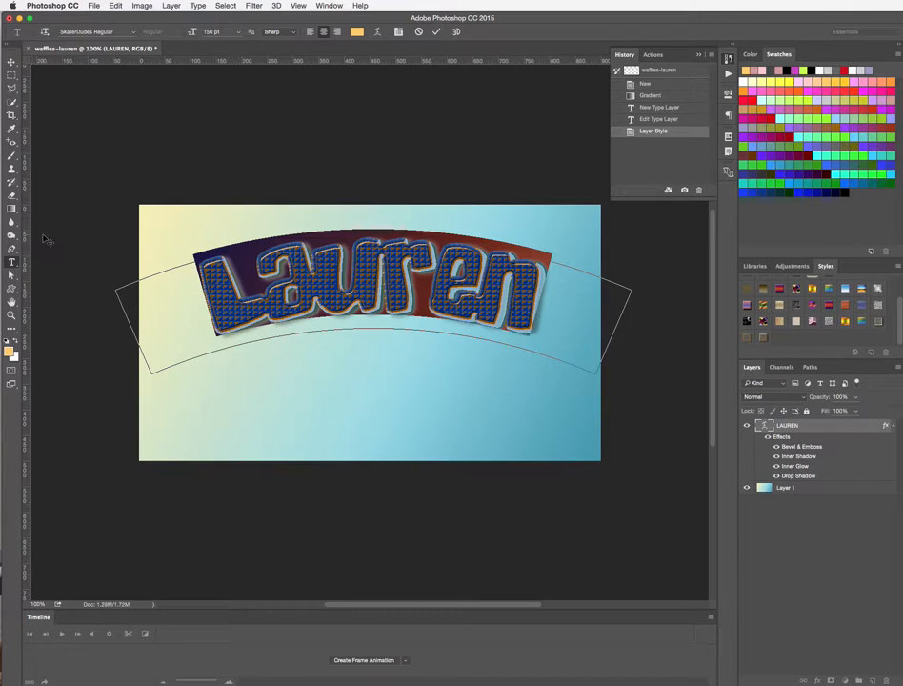
mouse_move(88, 141)
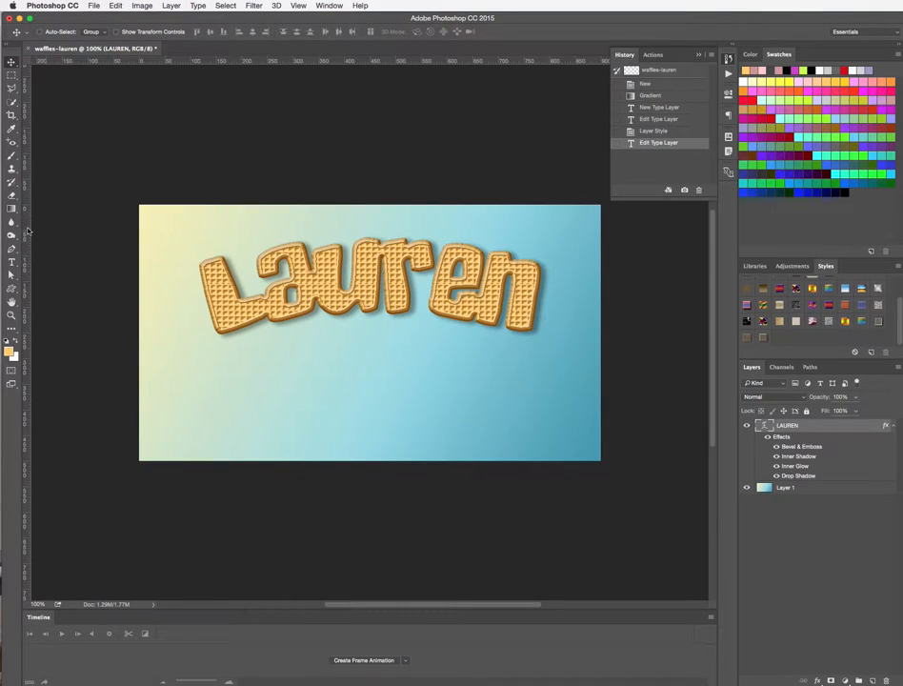
Step: Load the heart via the Custom Shape picker and draw it below the word Lauren
click(11, 290)
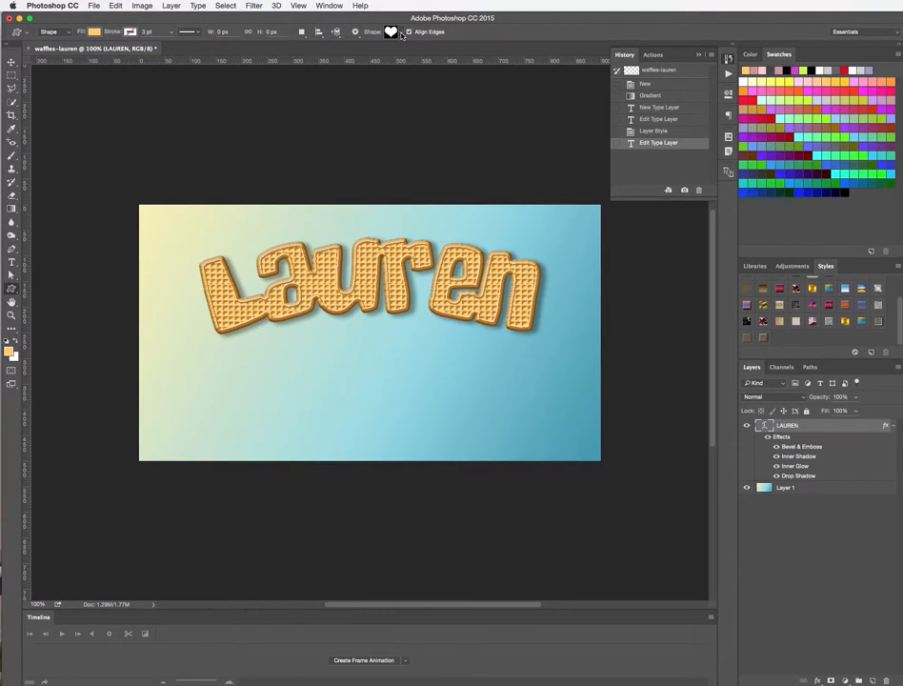
click(391, 31)
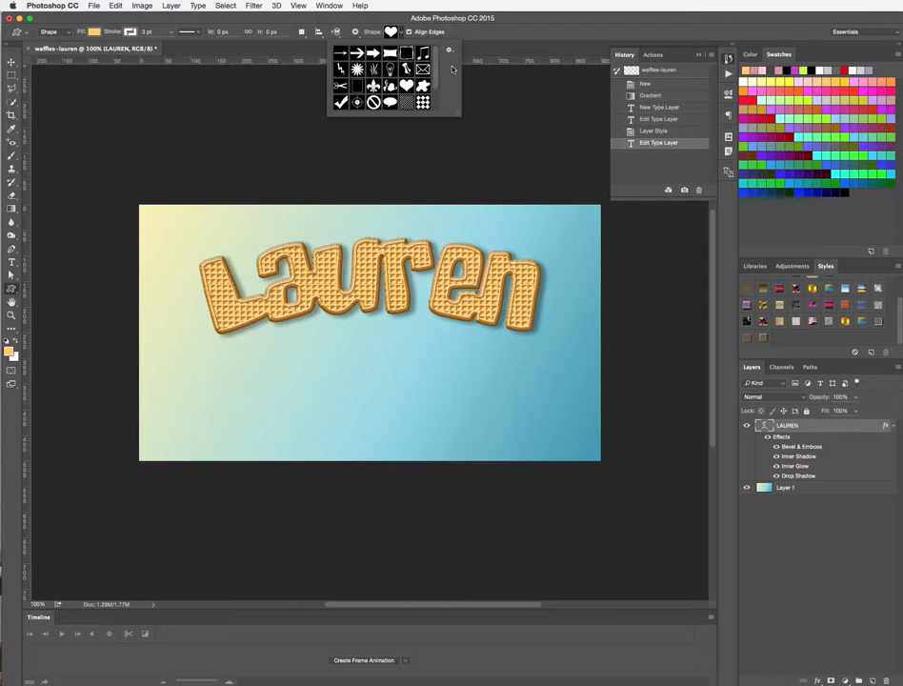
mouse_move(454, 69)
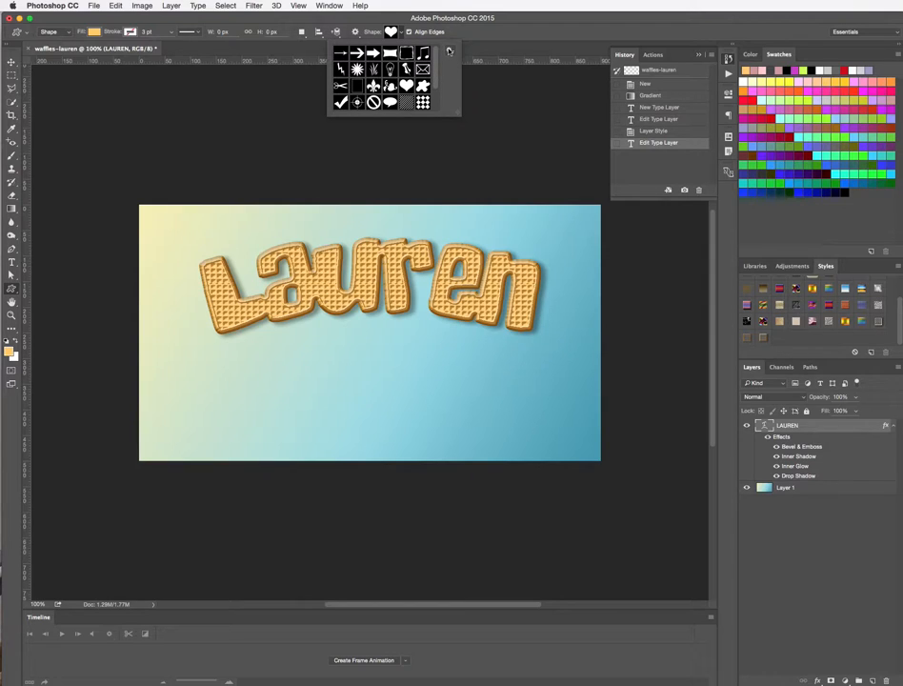
click(450, 52)
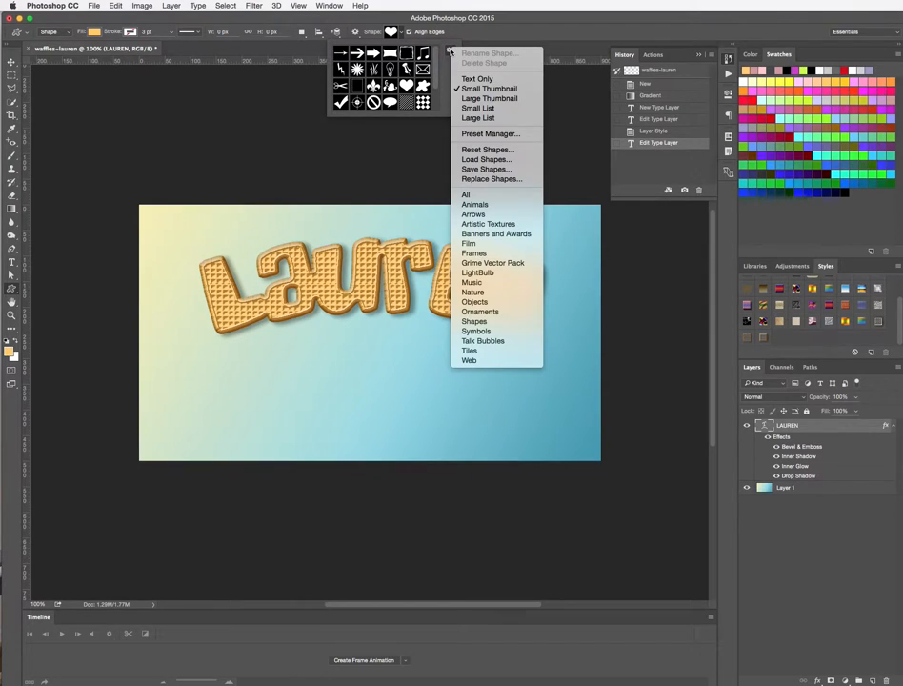
mouse_move(488, 225)
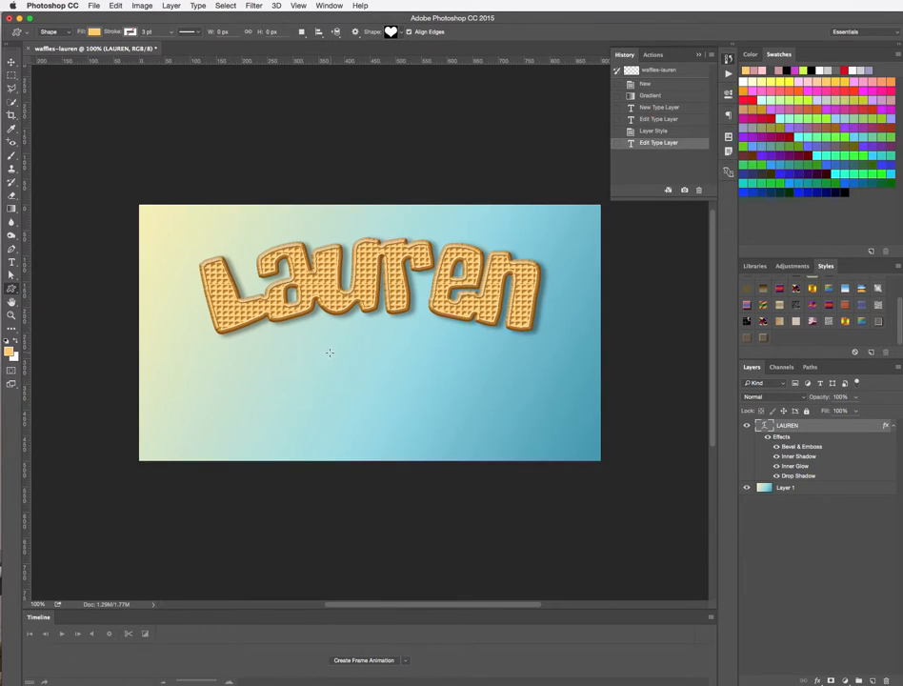
drag(328, 352, 427, 410)
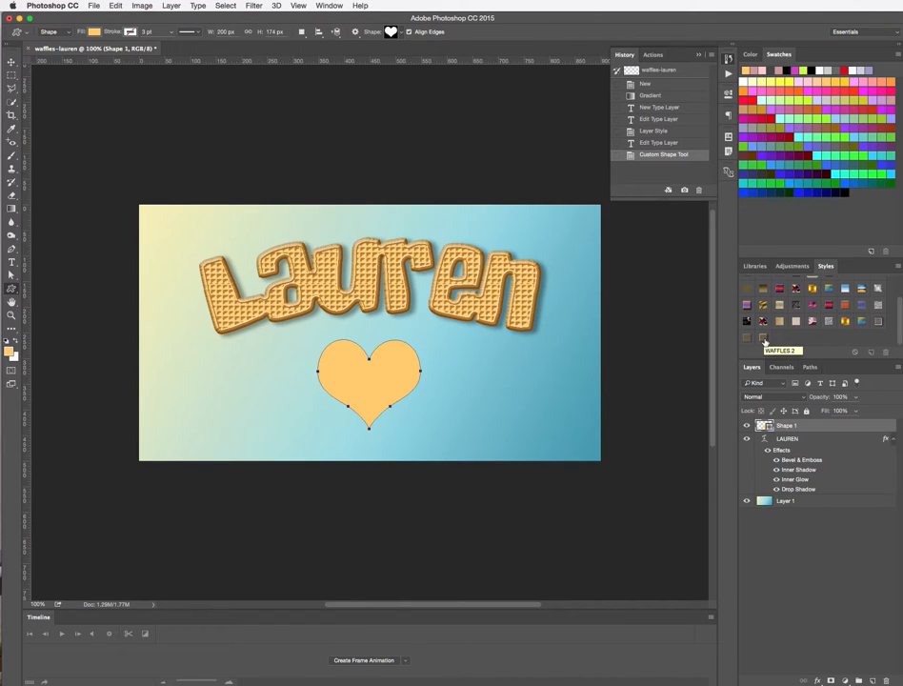
Step: Apply the saved waffle style to the heart shape layer
click(328, 6)
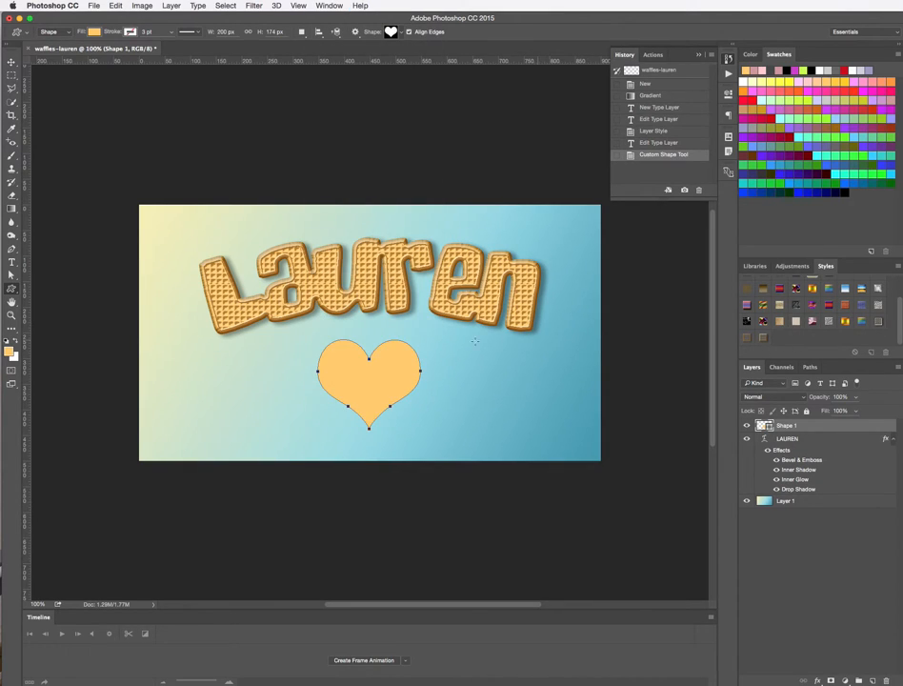
mouse_move(602, 347)
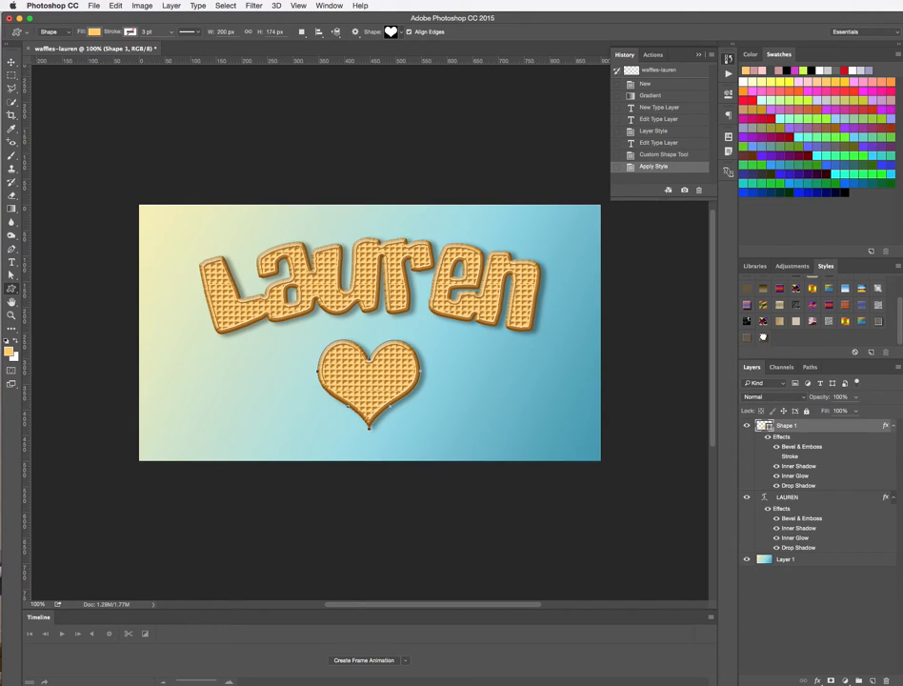
mouse_move(763, 336)
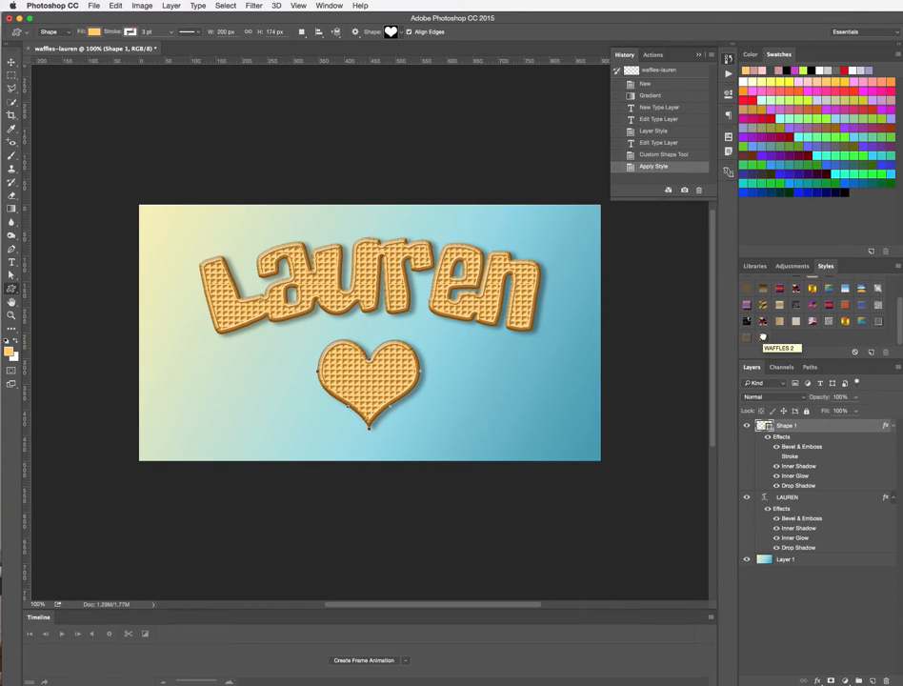